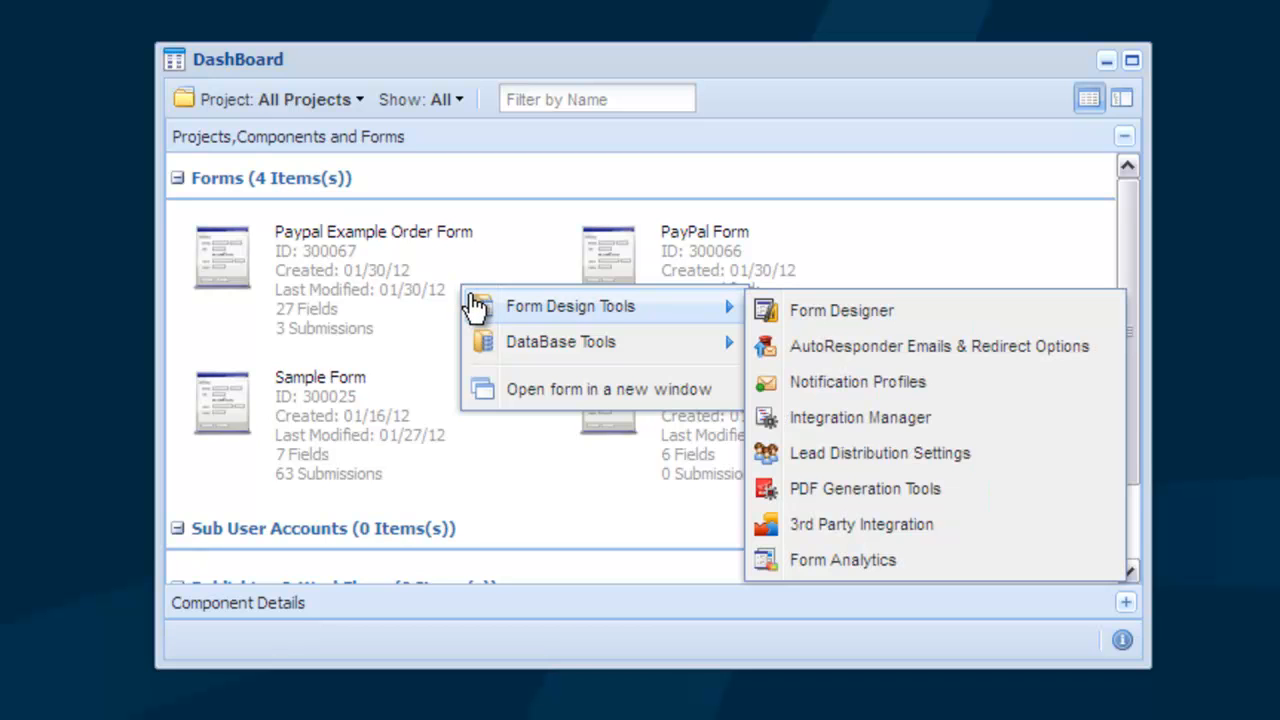
mouse_move(810, 316)
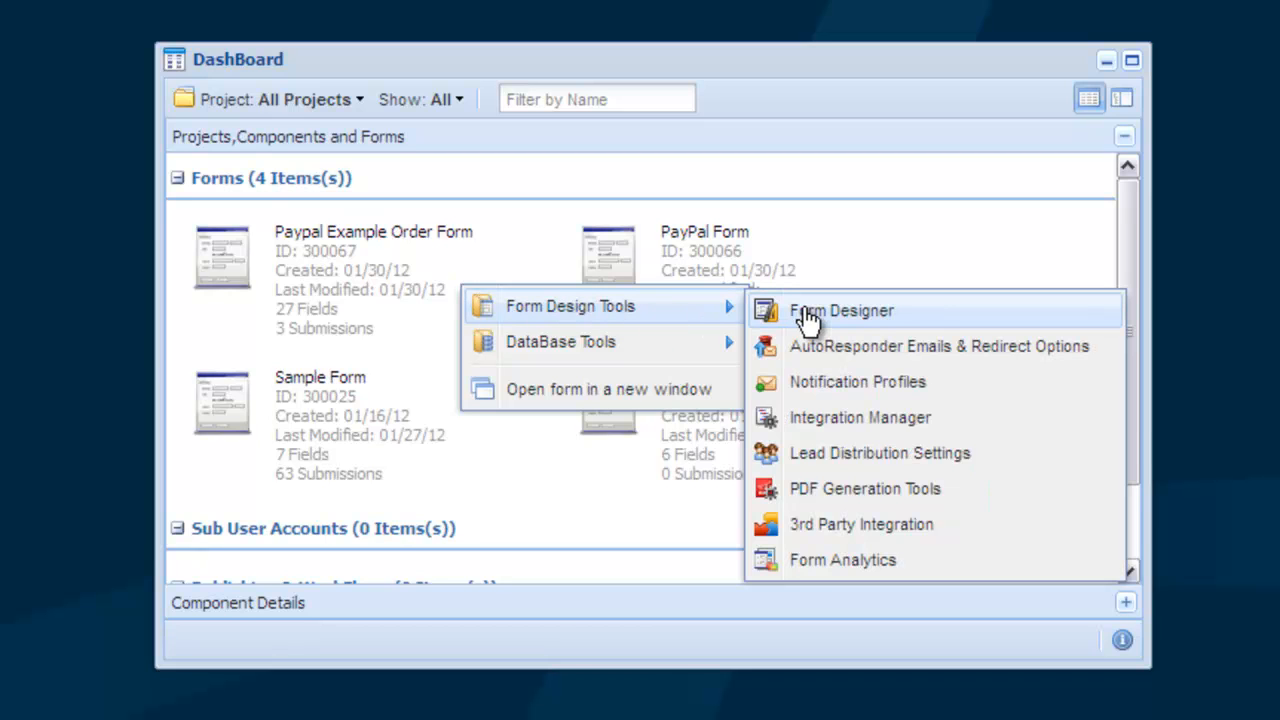
Open the Paypal Example Order Form in the Form Designer from the dashboard
click(840, 310)
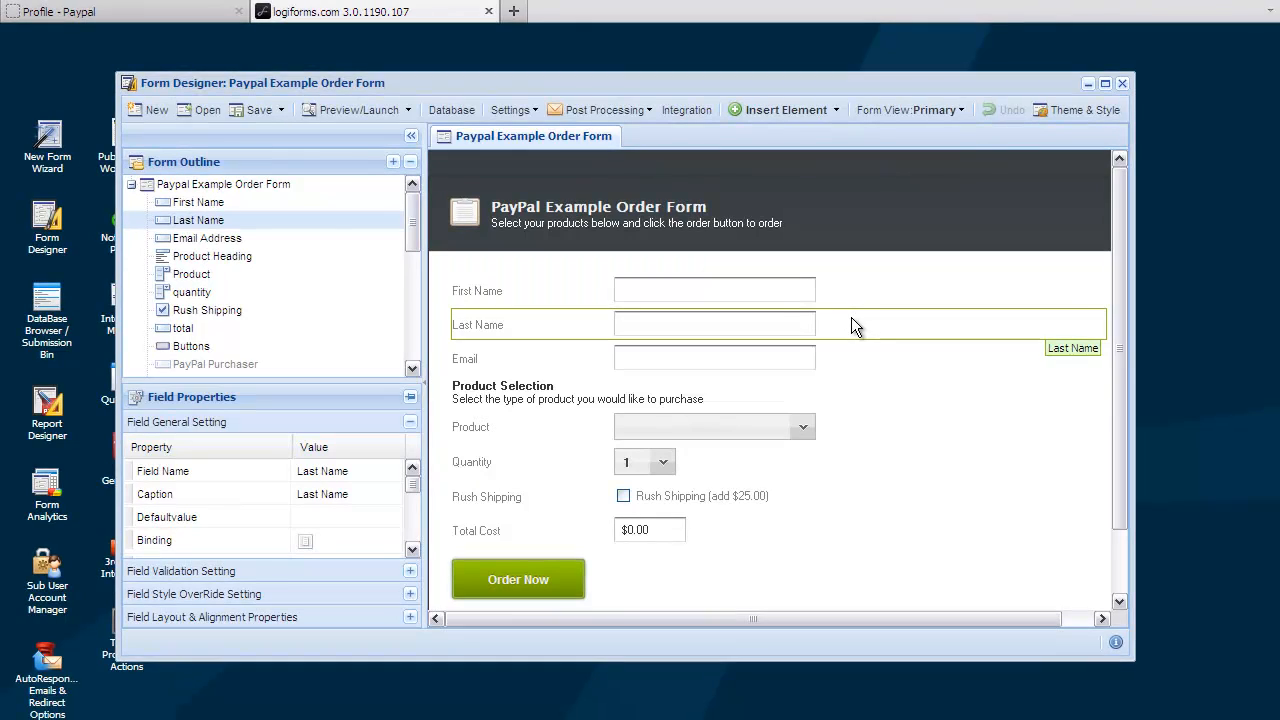
mouse_move(668, 222)
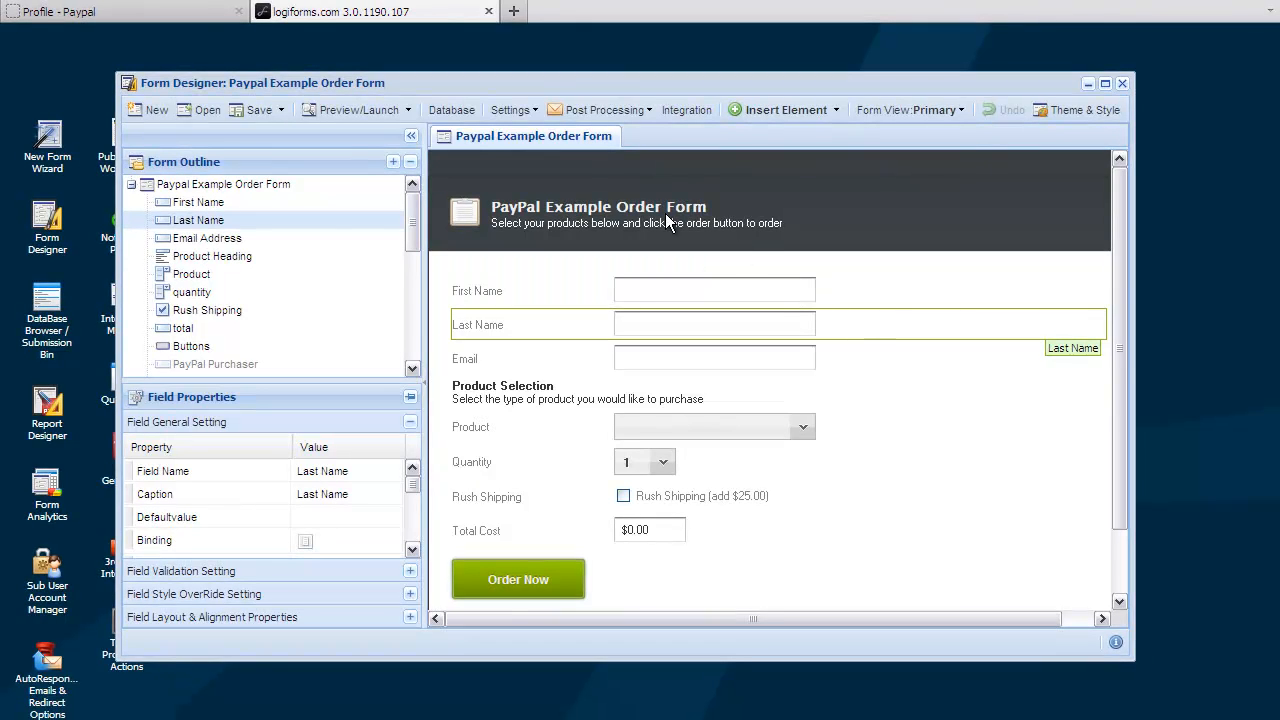
mouse_move(190, 24)
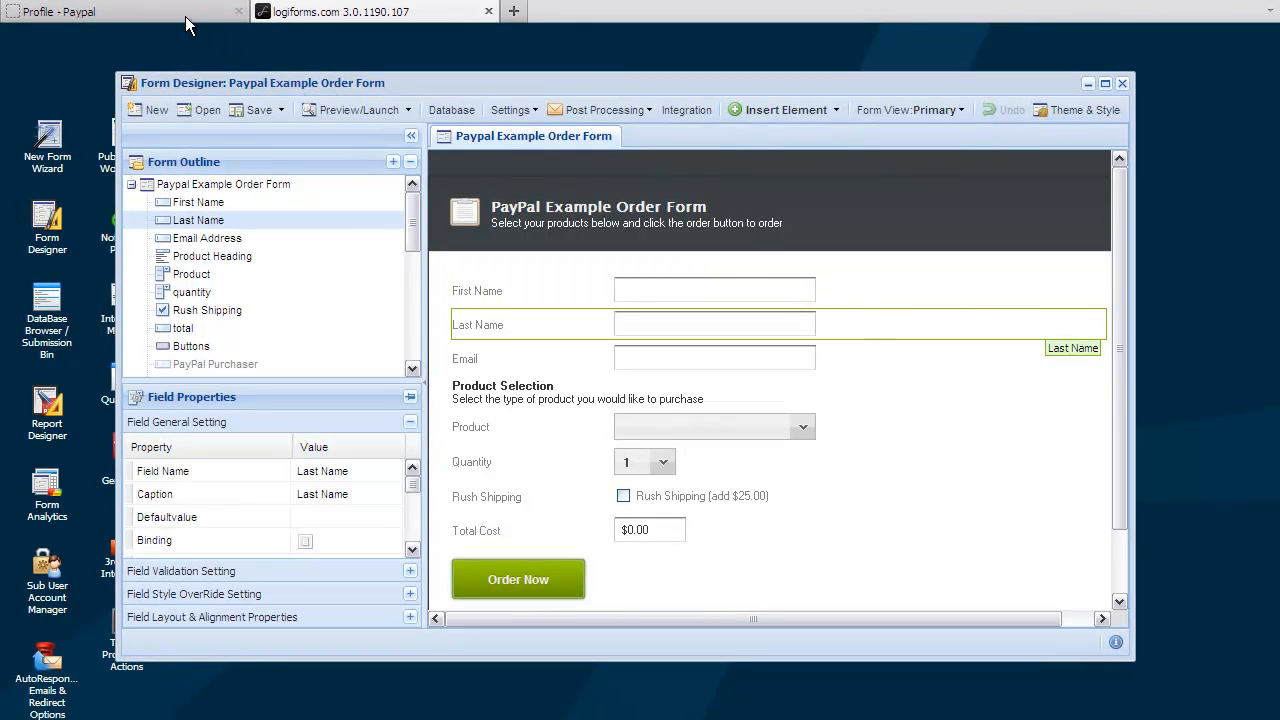
Reach Website Payment Preferences under Selling Preferences in the PayPal business profile
click(120, 12)
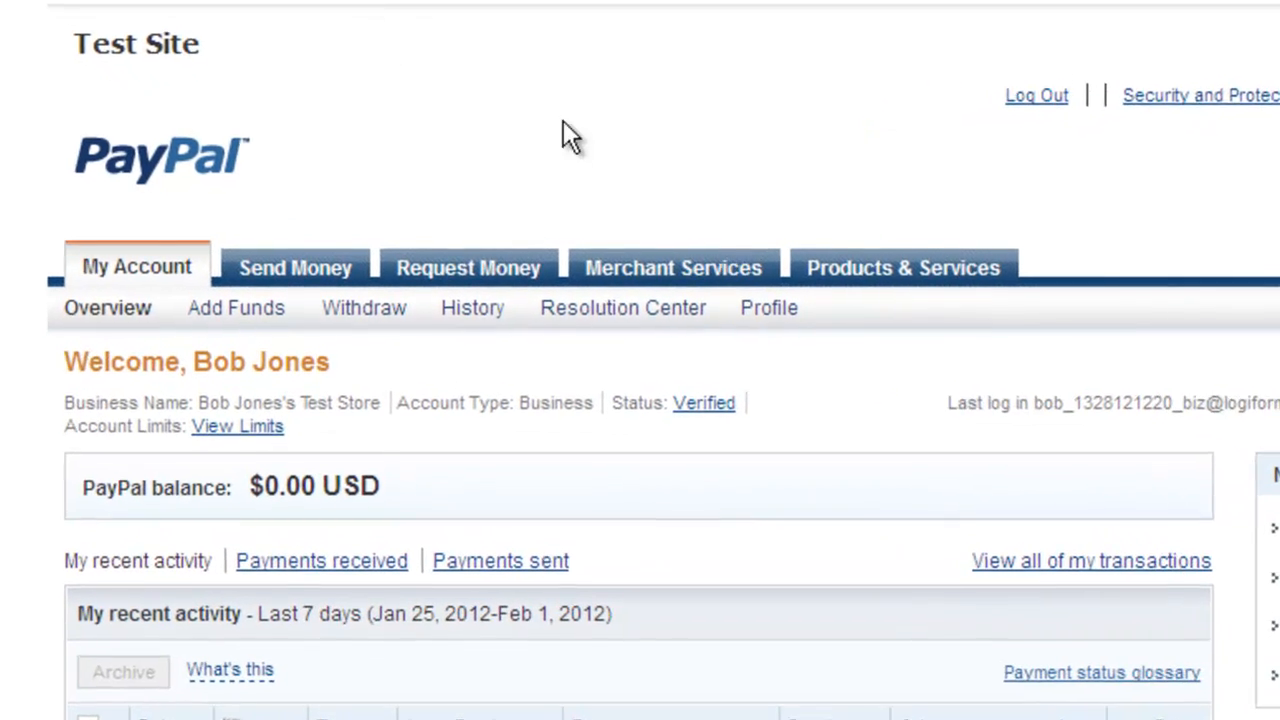
click(776, 308)
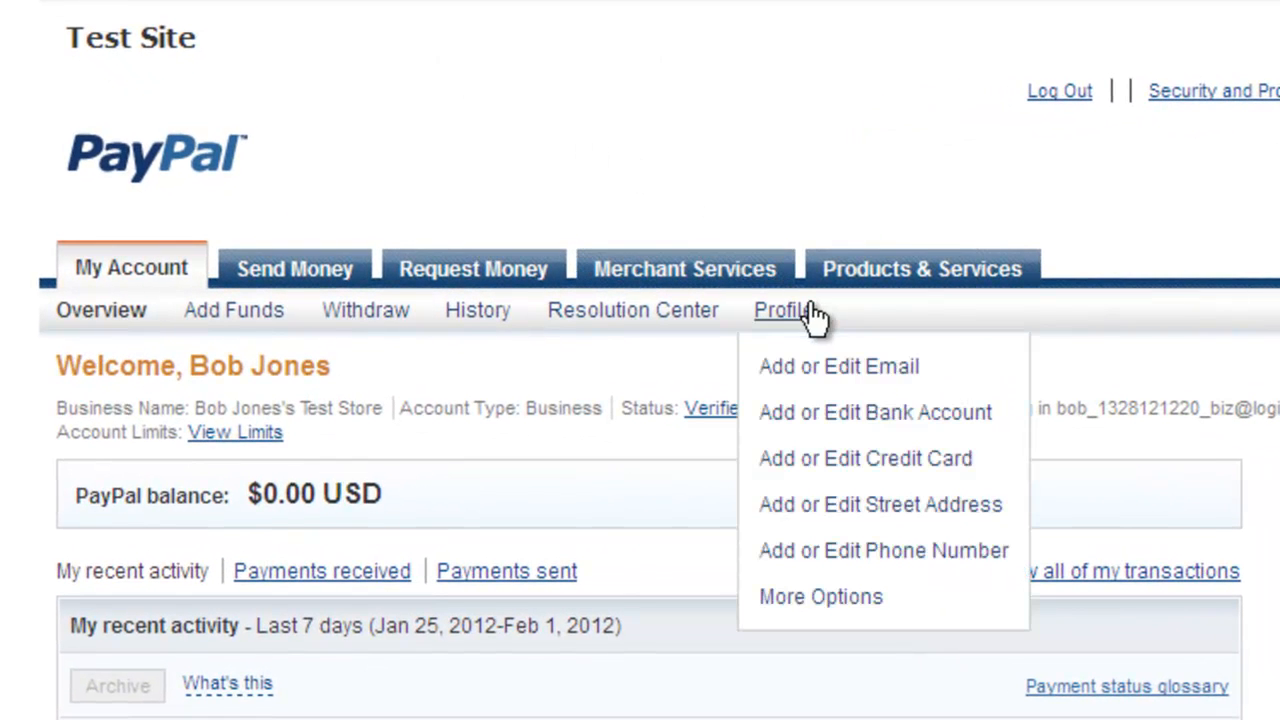
click(780, 308)
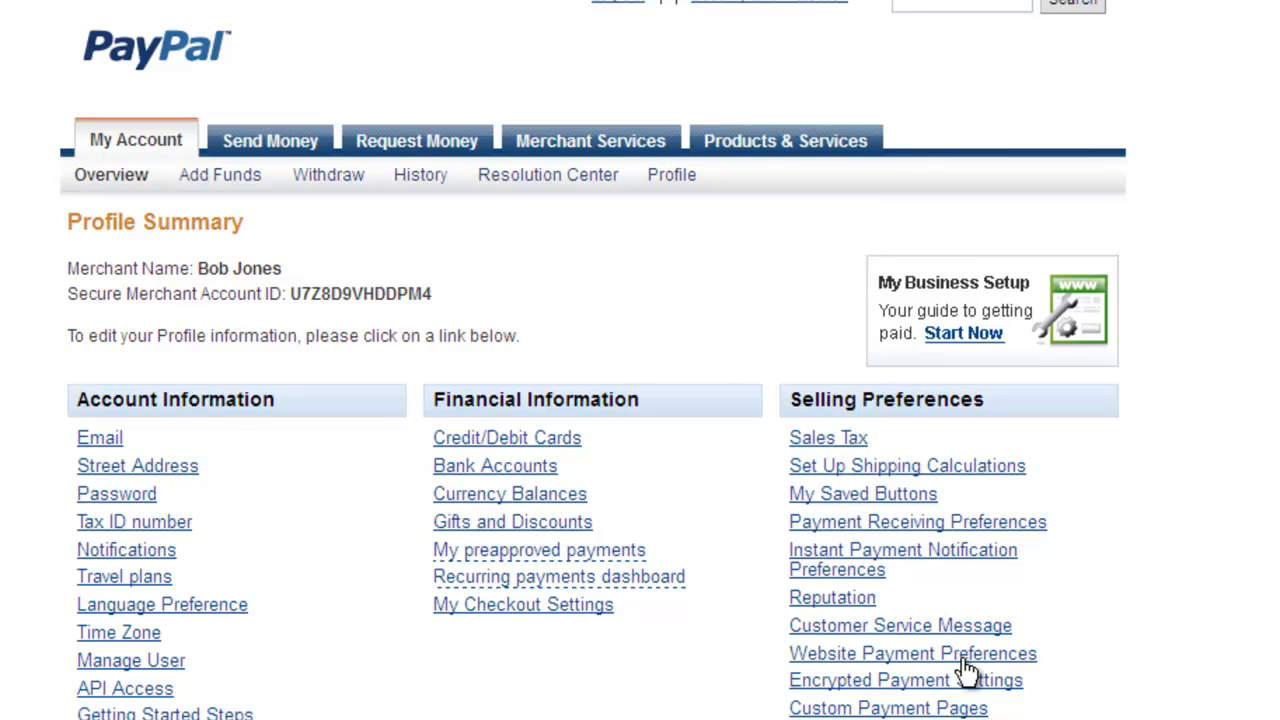
click(912, 652)
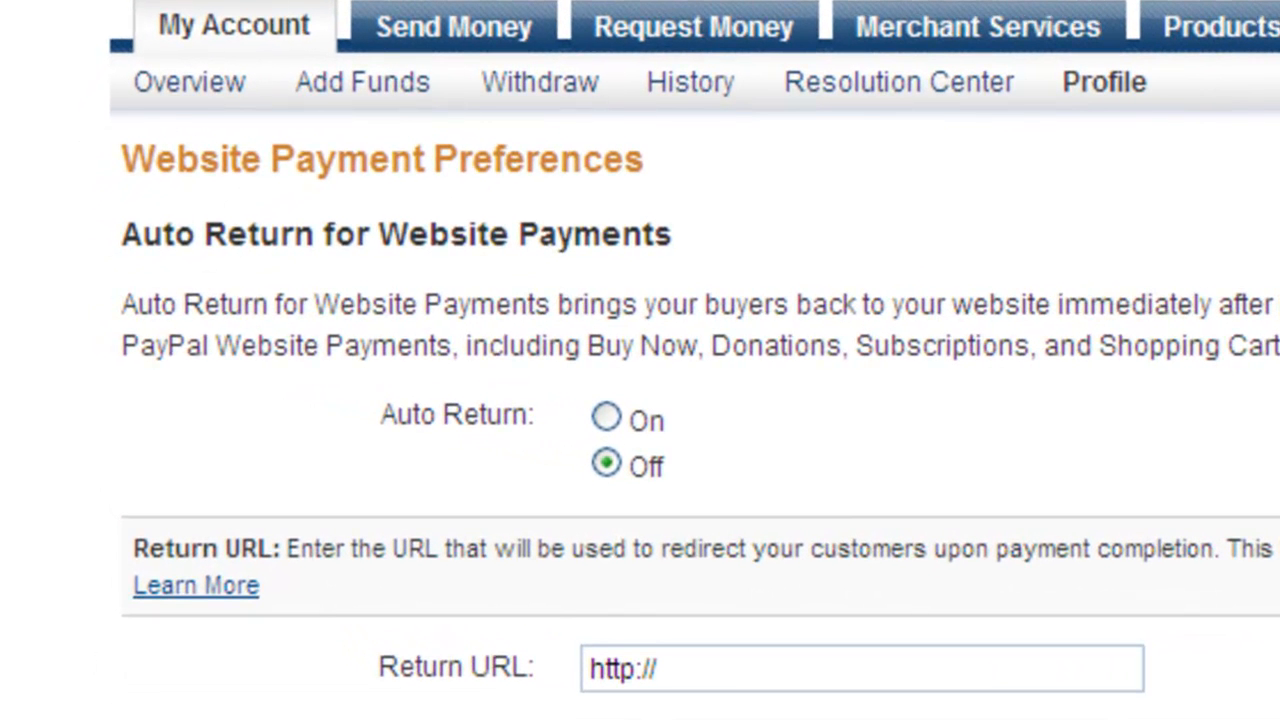
mouse_move(1270, 700)
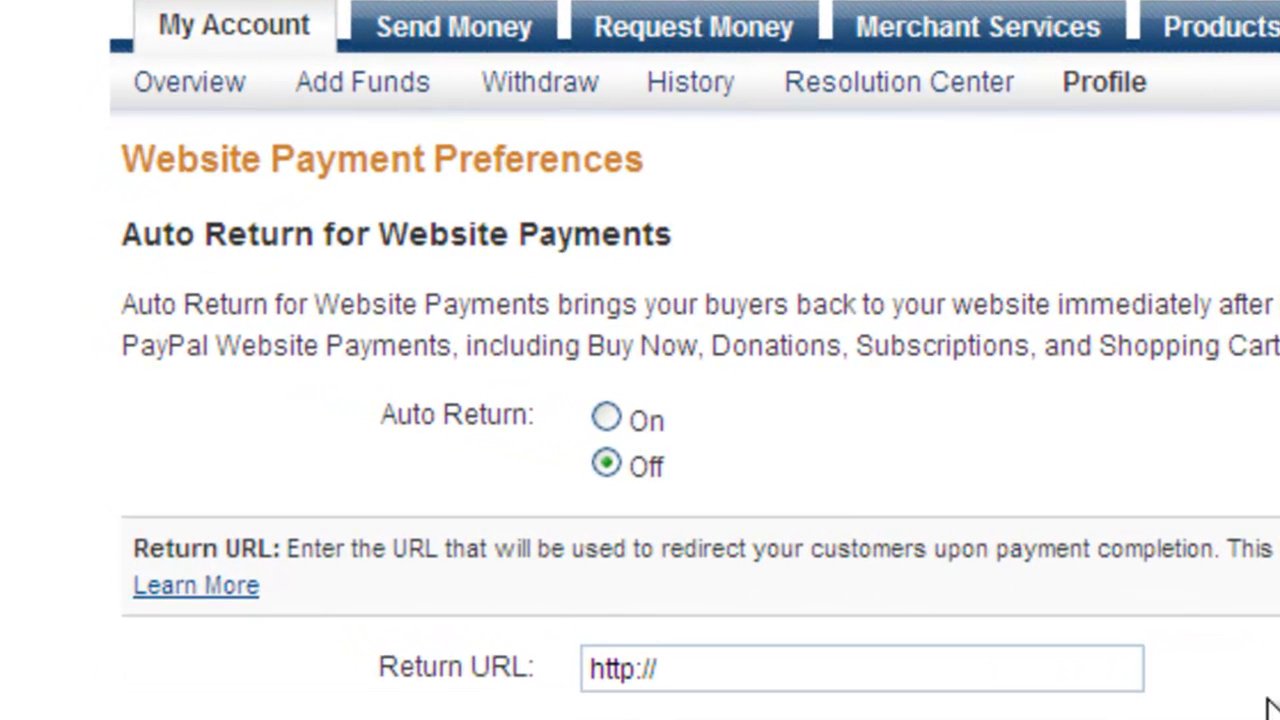
Set Auto Return On with return URL forms.logiforms.com and review the Payment Data Transfer identity token
click(606, 418)
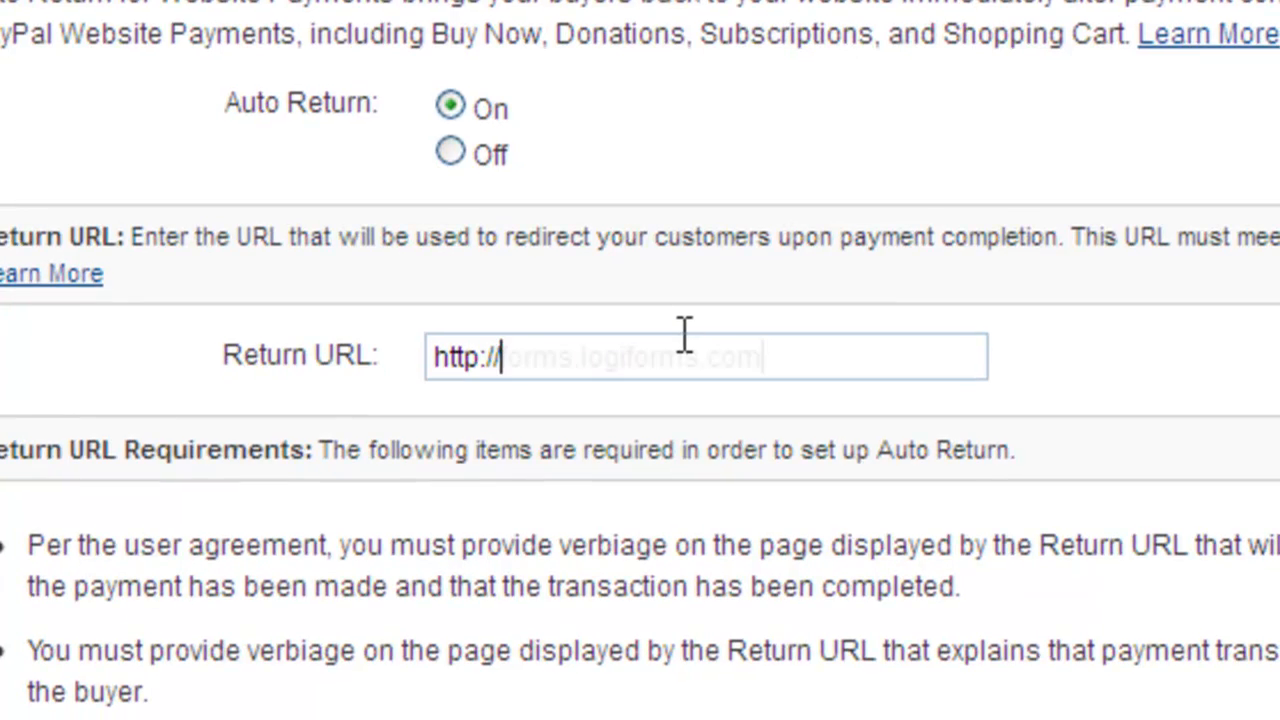
text(forms.logiforms.com)
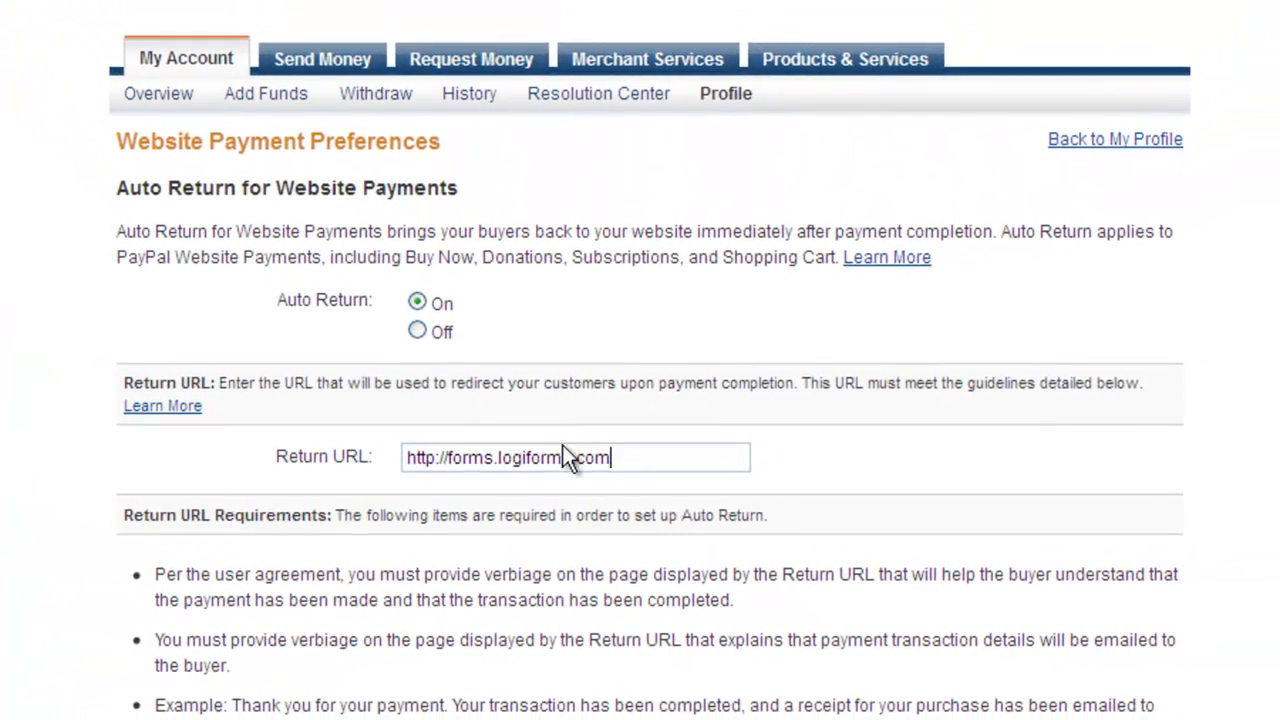
scroll(down, 3)
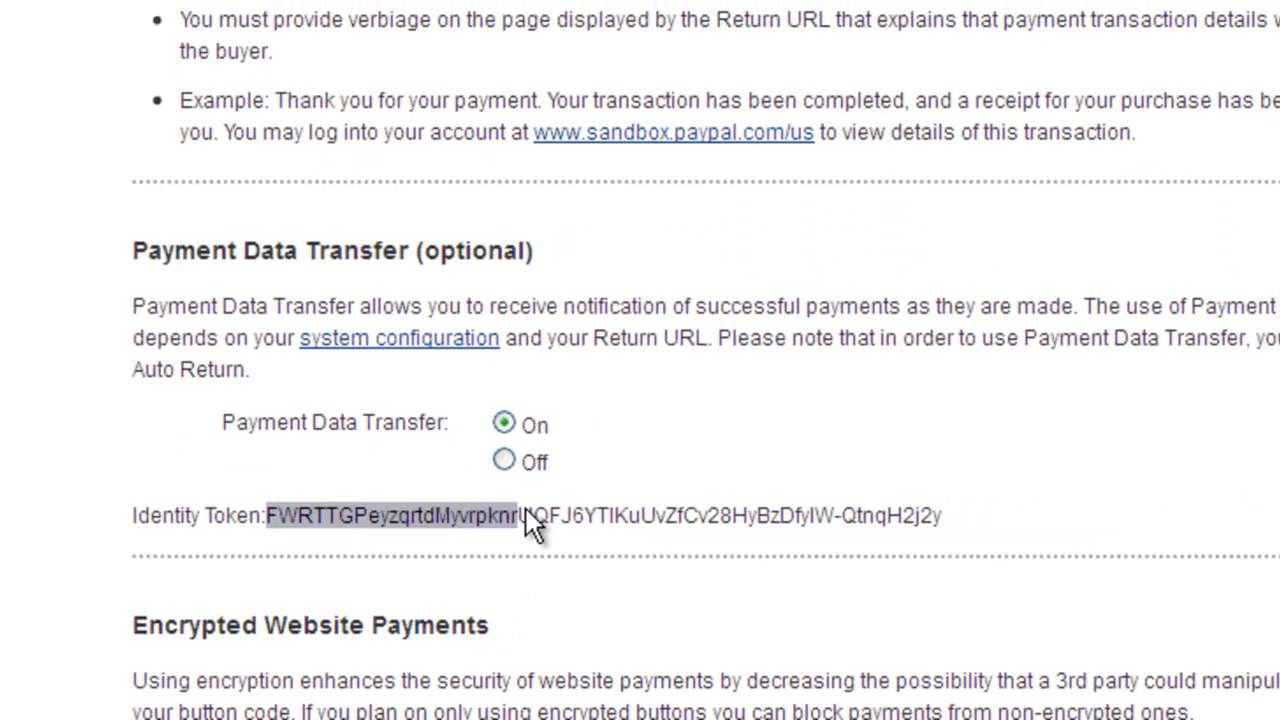
scroll(down, 3)
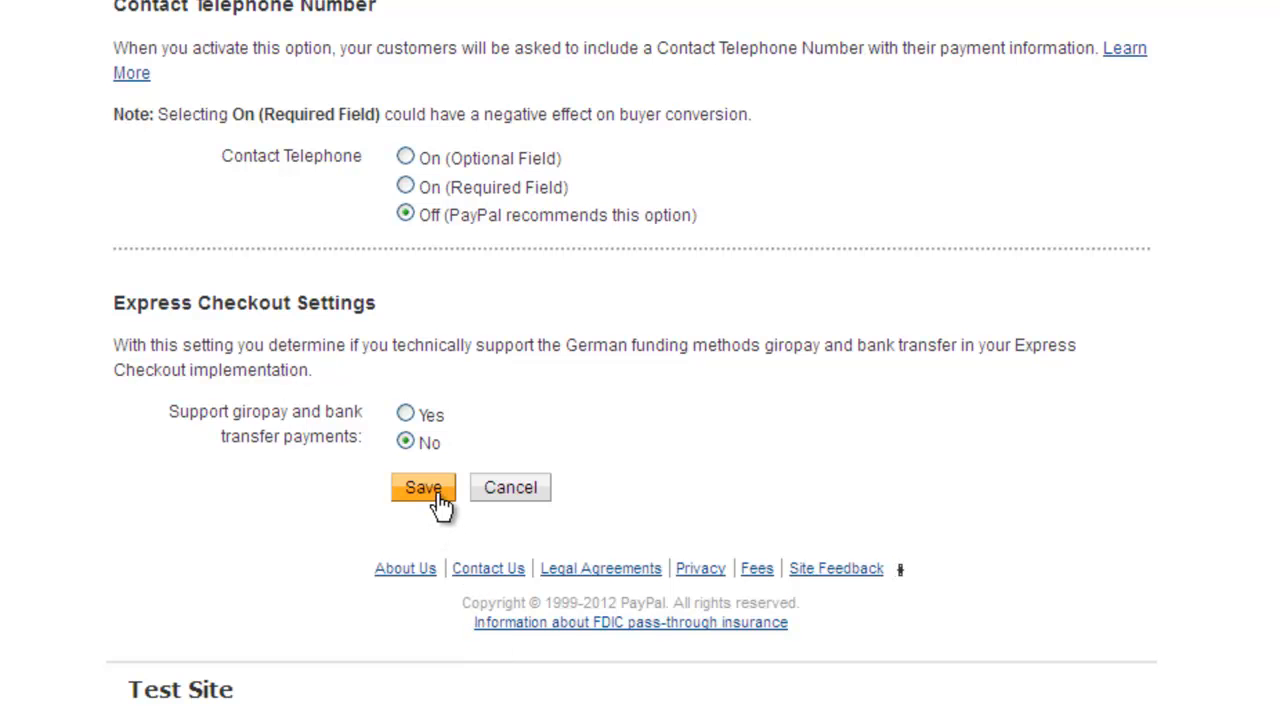
Save the PayPal preferences, then pick Full Size Banner on the order form for a $150.00 total
click(420, 488)
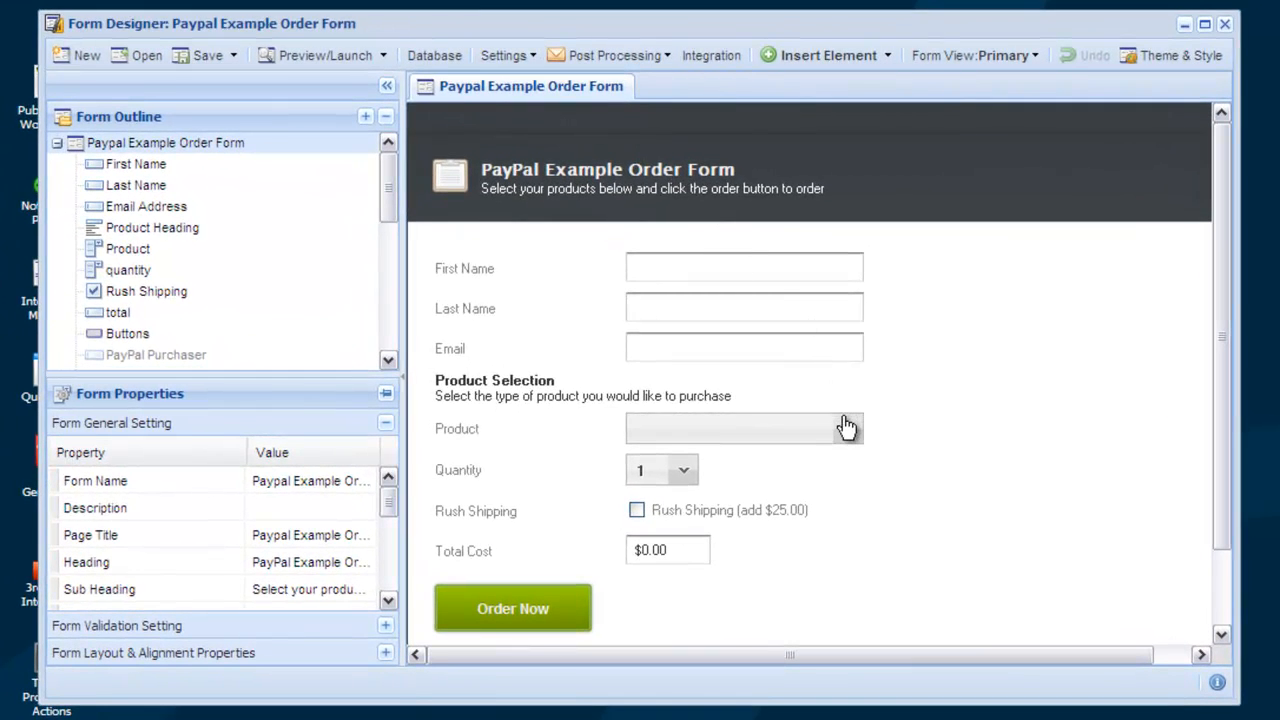
click(744, 428)
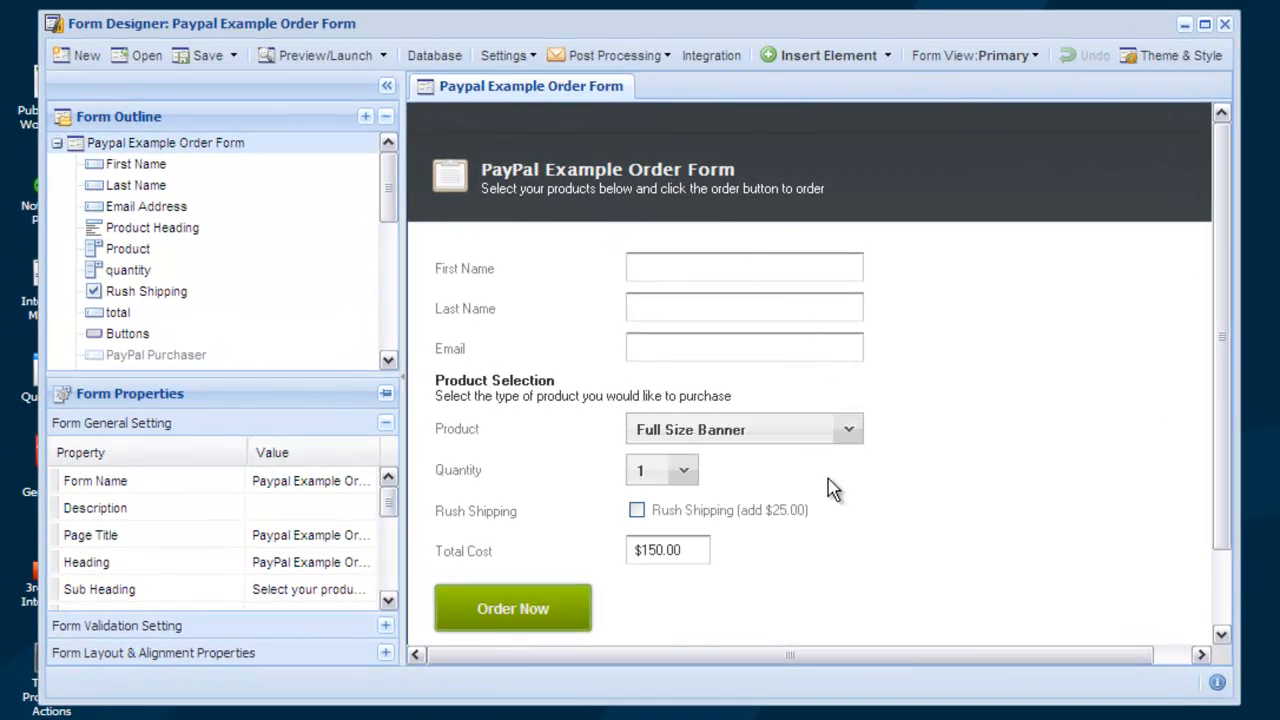
click(684, 470)
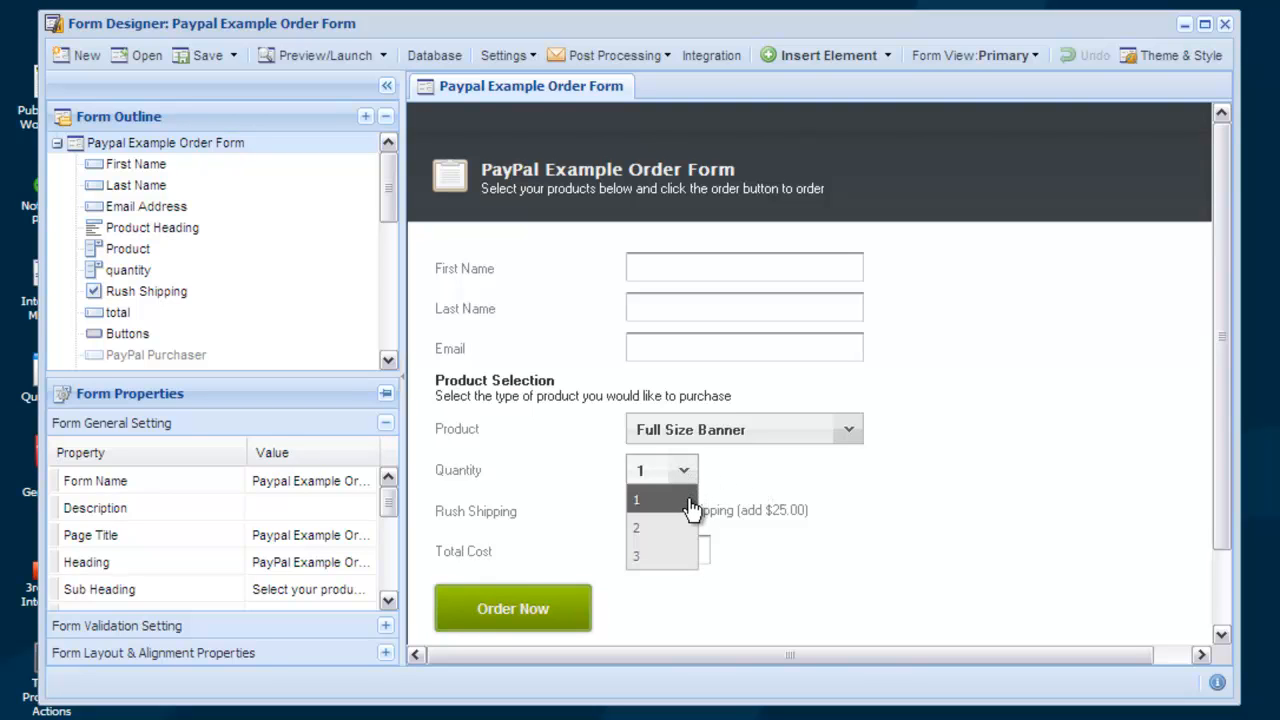
click(636, 528)
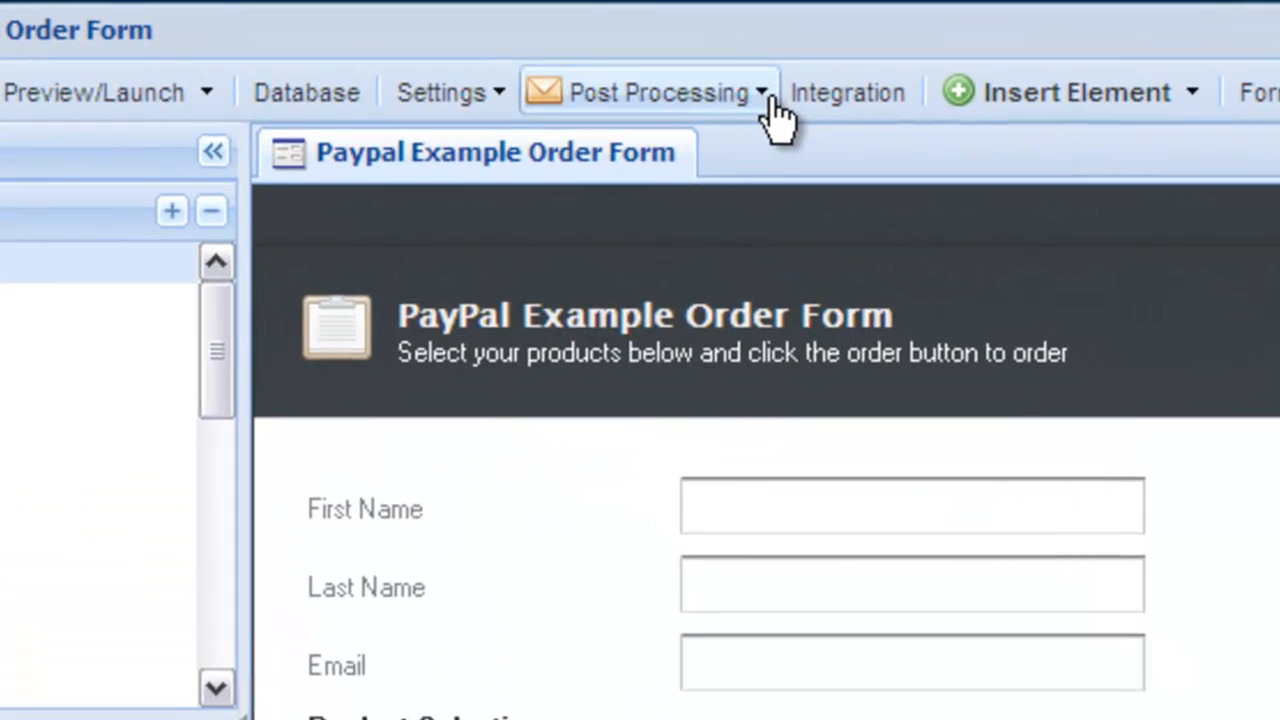
Start the PayPal integration wizard and set Test Mode and Deferred Email Delivery to True
click(650, 92)
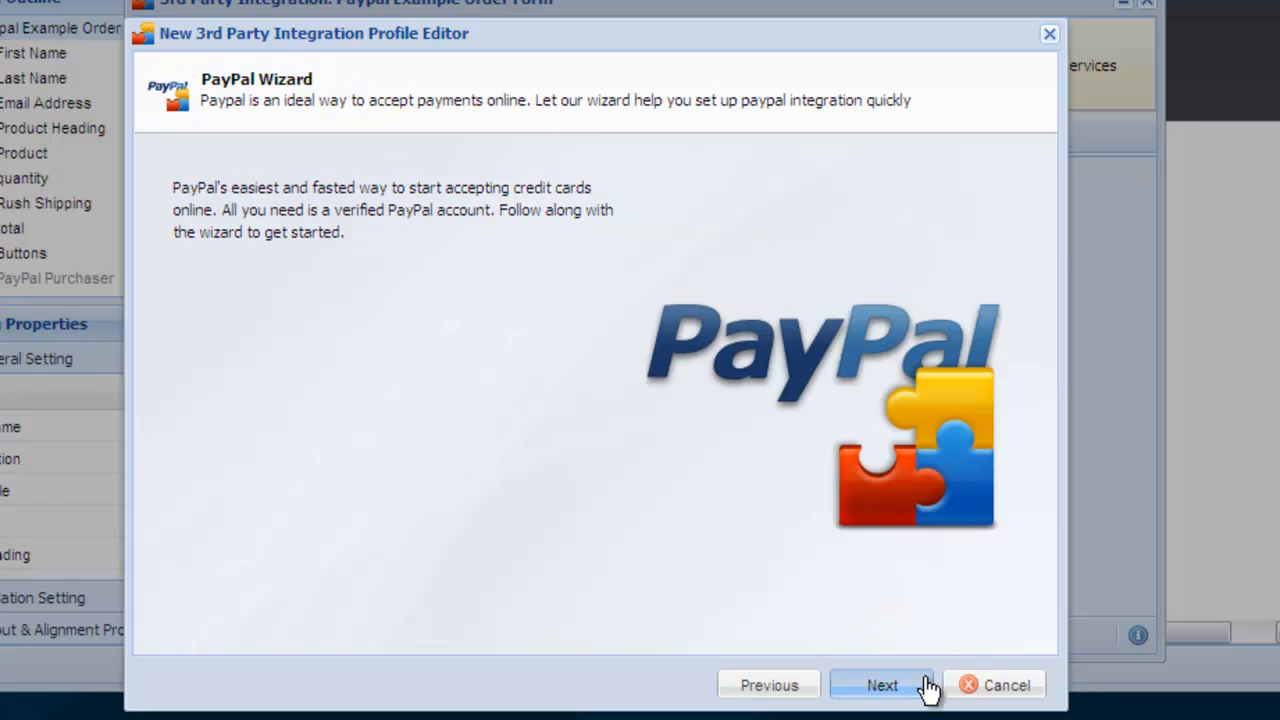
click(880, 684)
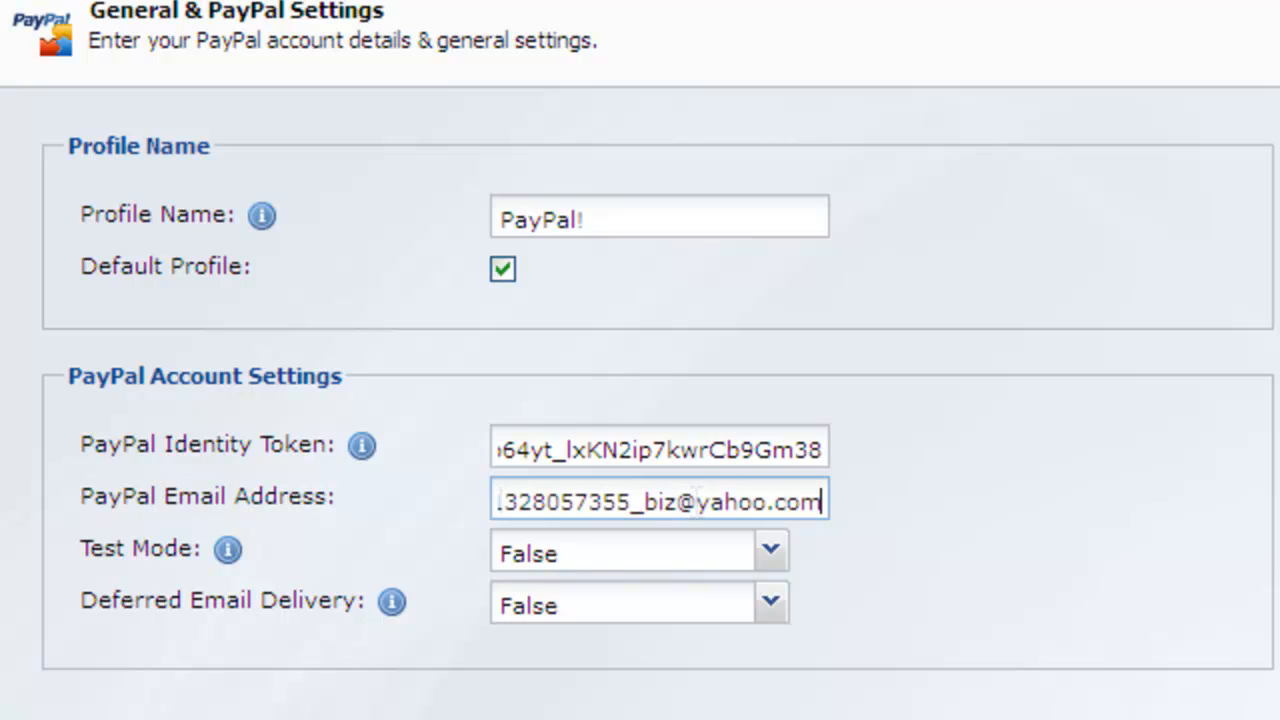
mouse_move(770, 552)
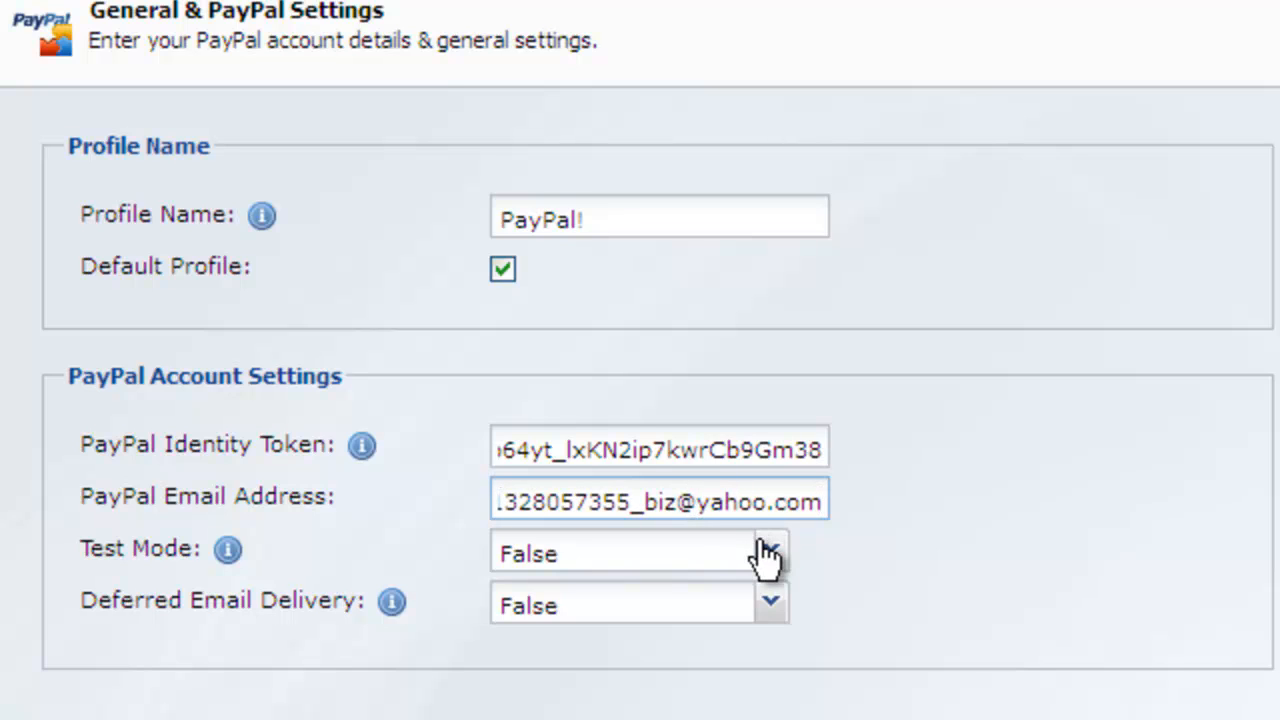
click(770, 552)
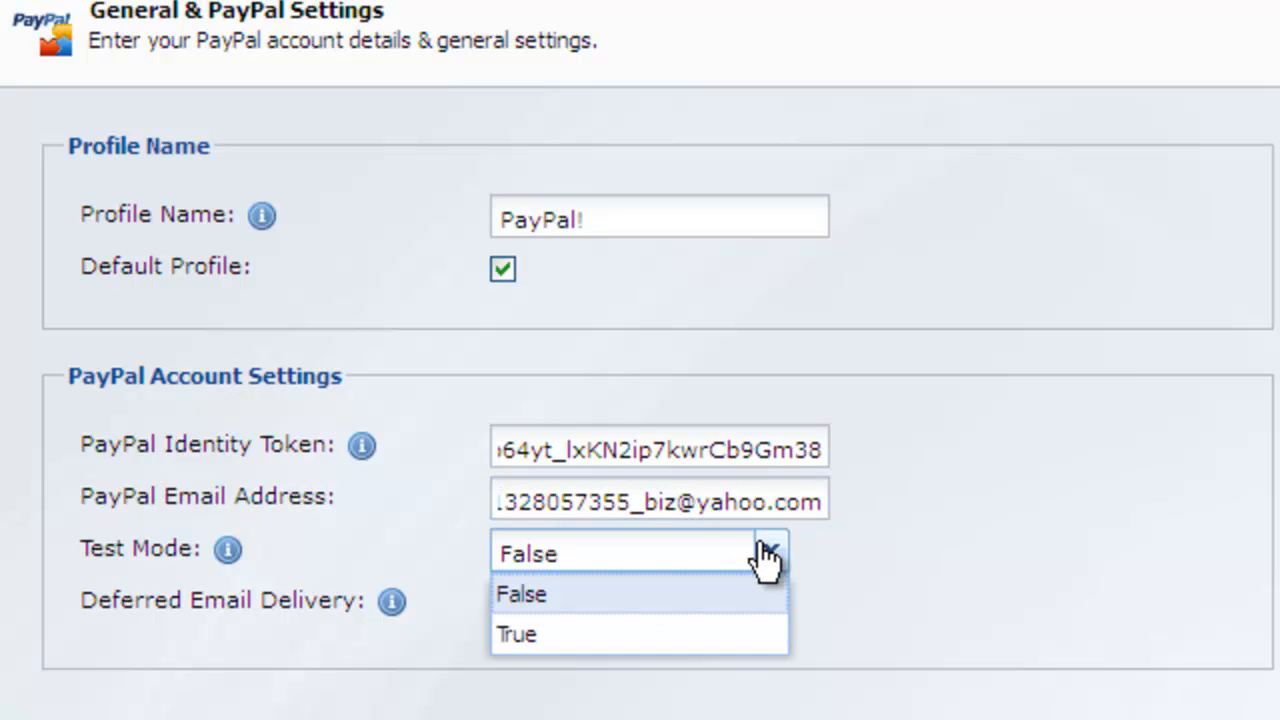
mouse_move(764, 640)
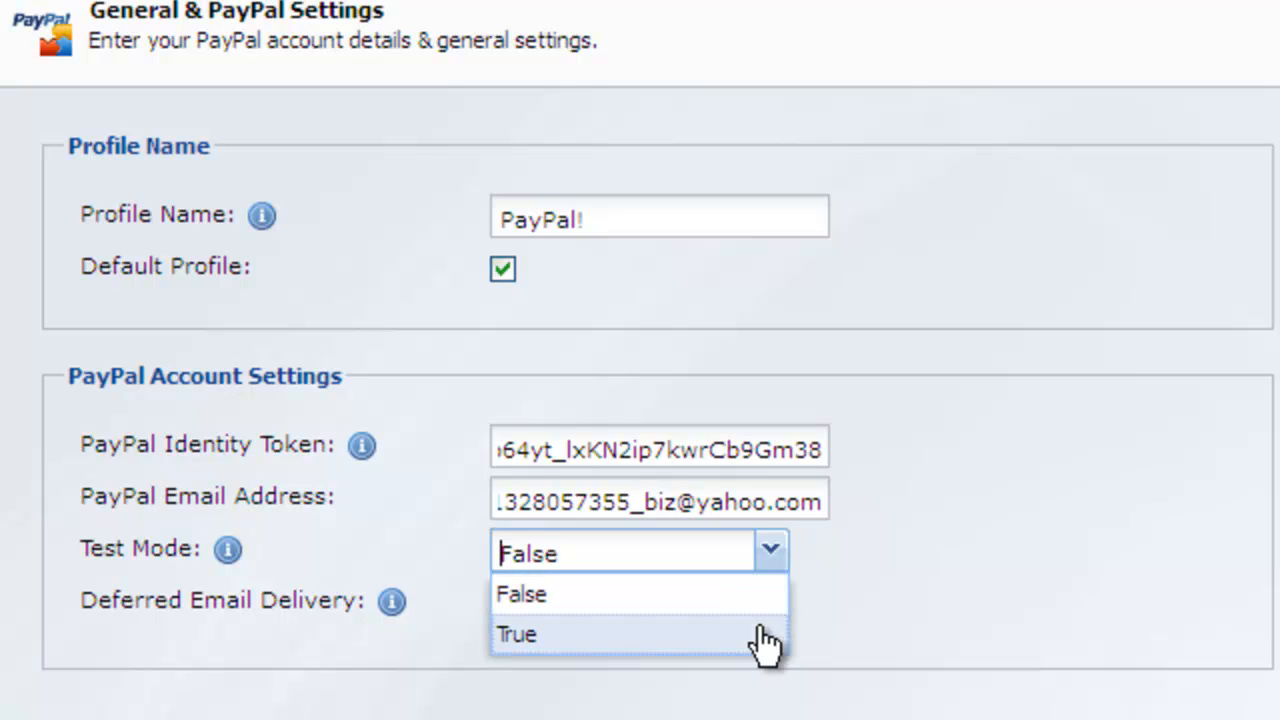
click(516, 634)
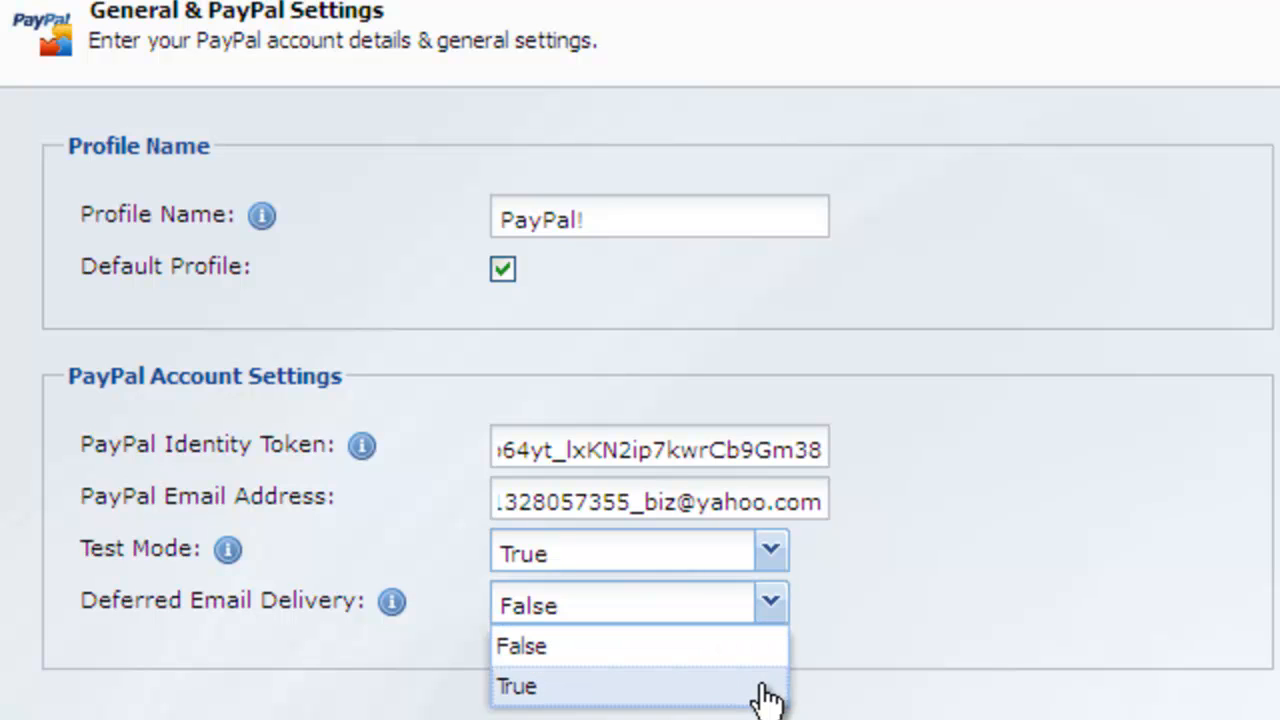
click(516, 686)
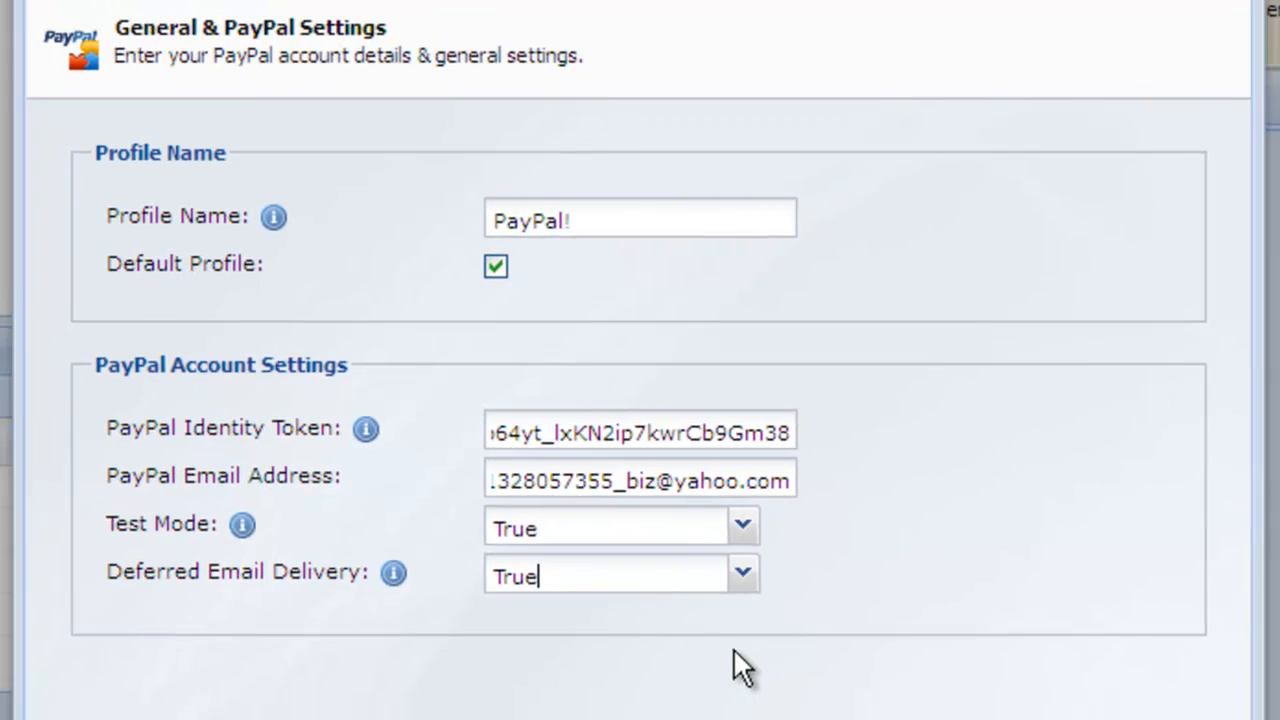
click(858, 674)
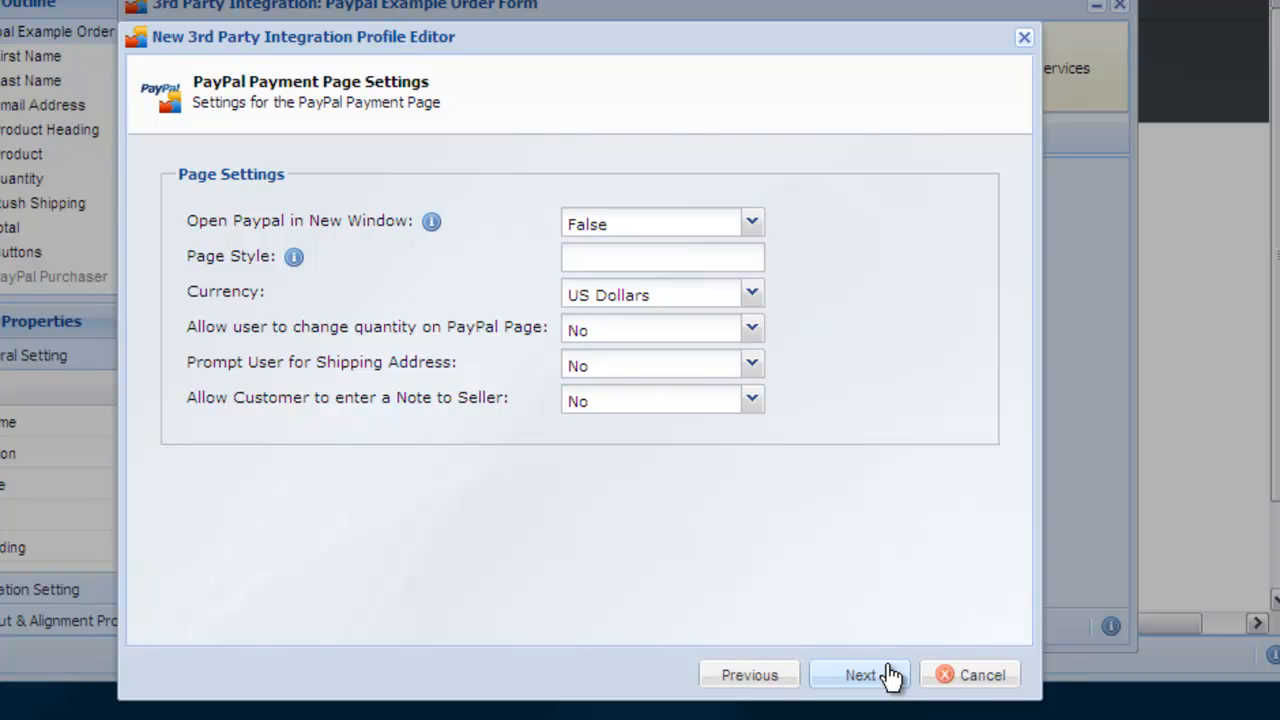
click(858, 676)
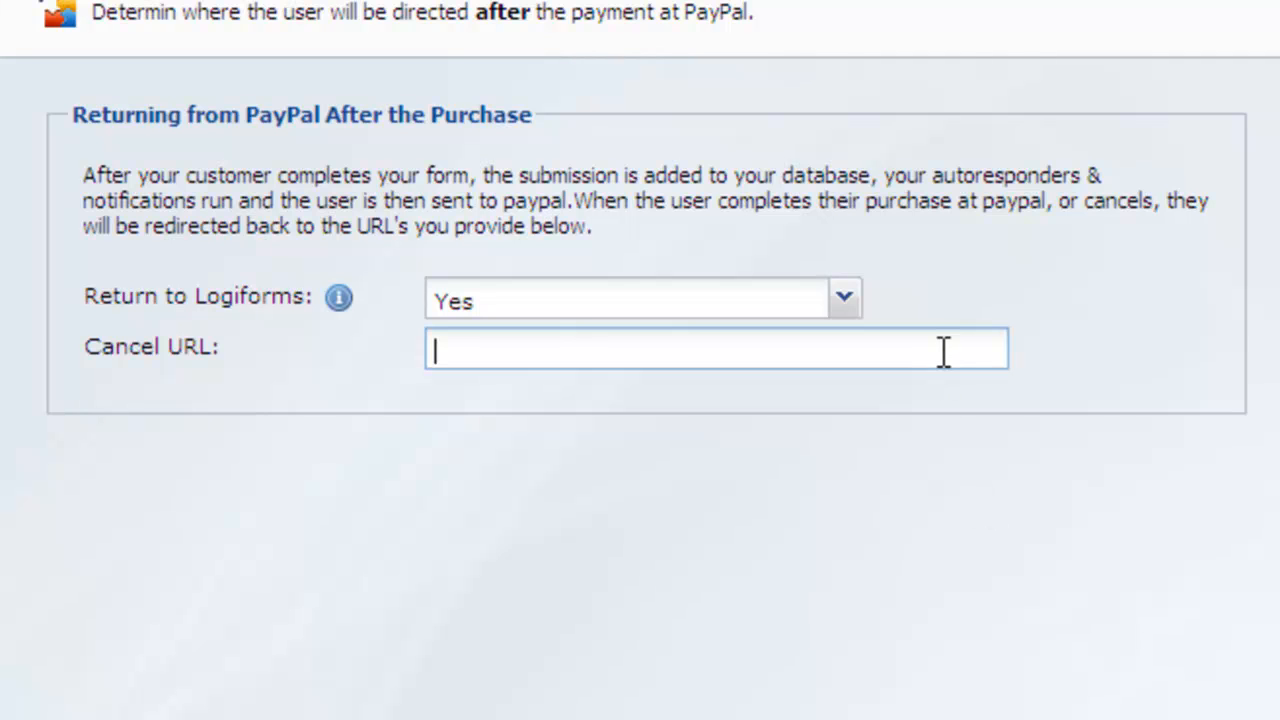
text(http://www.mywebsite.com)
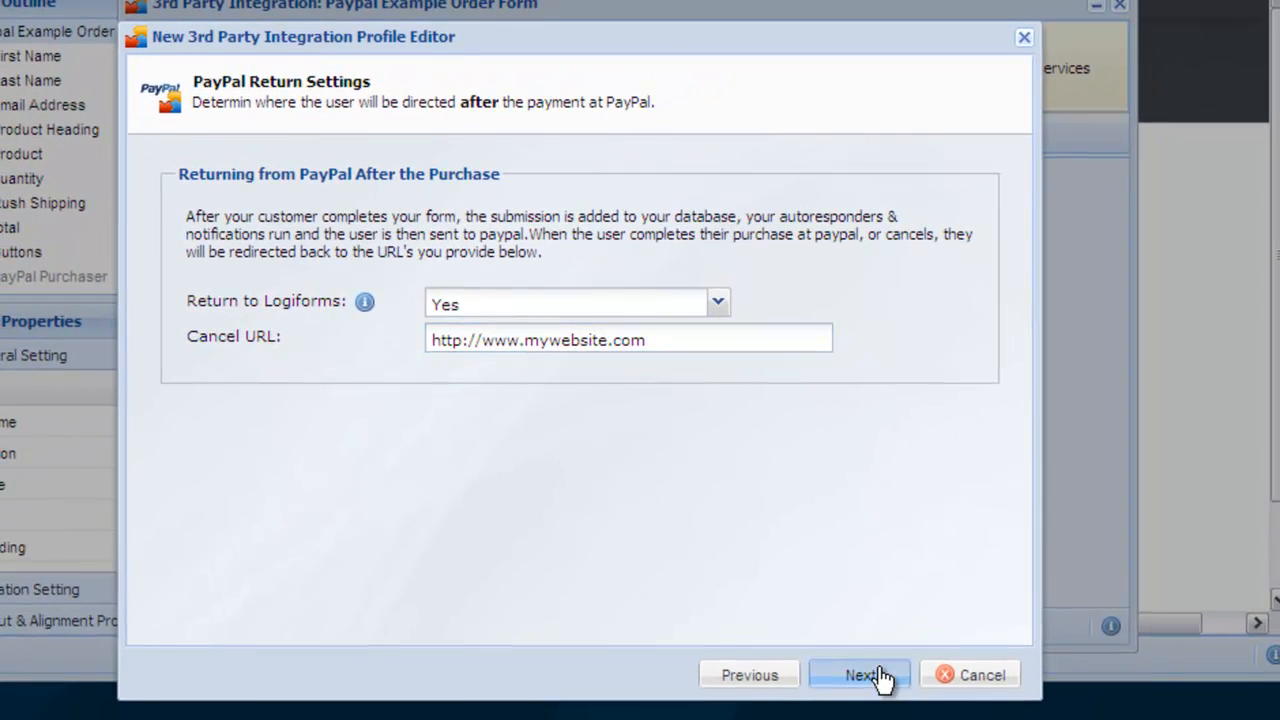
click(858, 676)
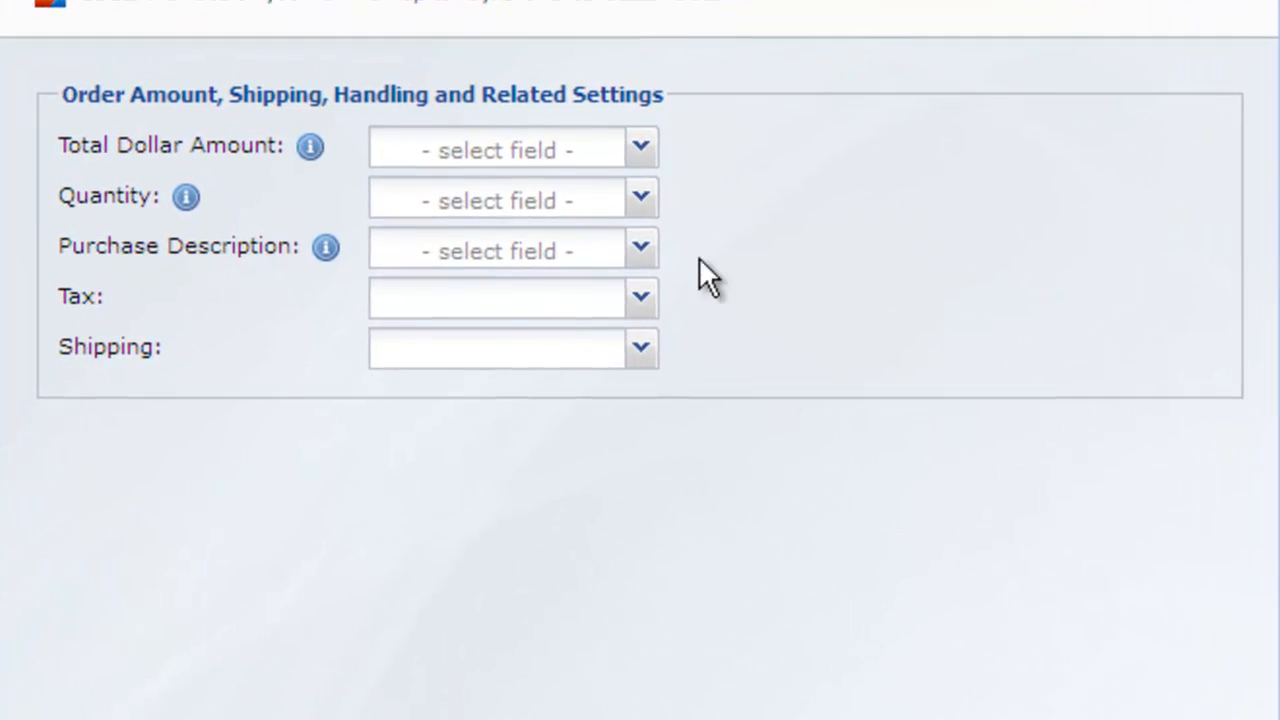
Map amount to total, quantity to static 1, tax to PayPal's setting, and finish the profile
click(512, 148)
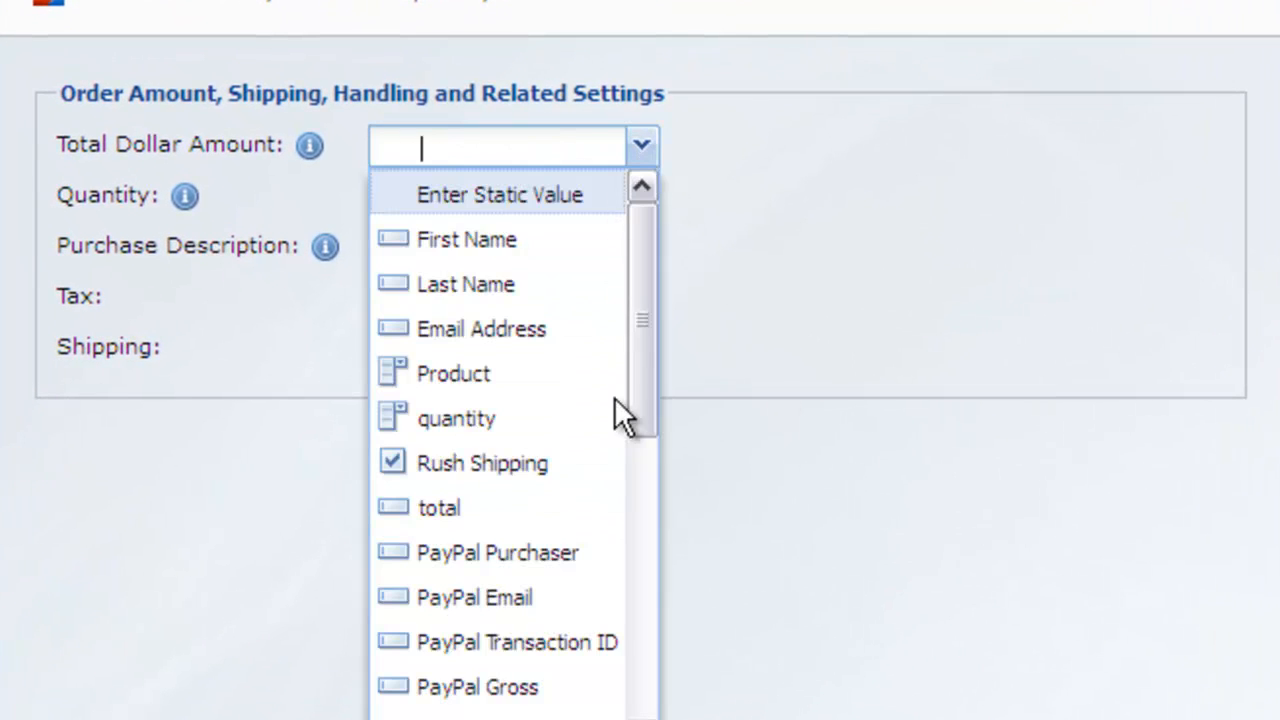
click(438, 508)
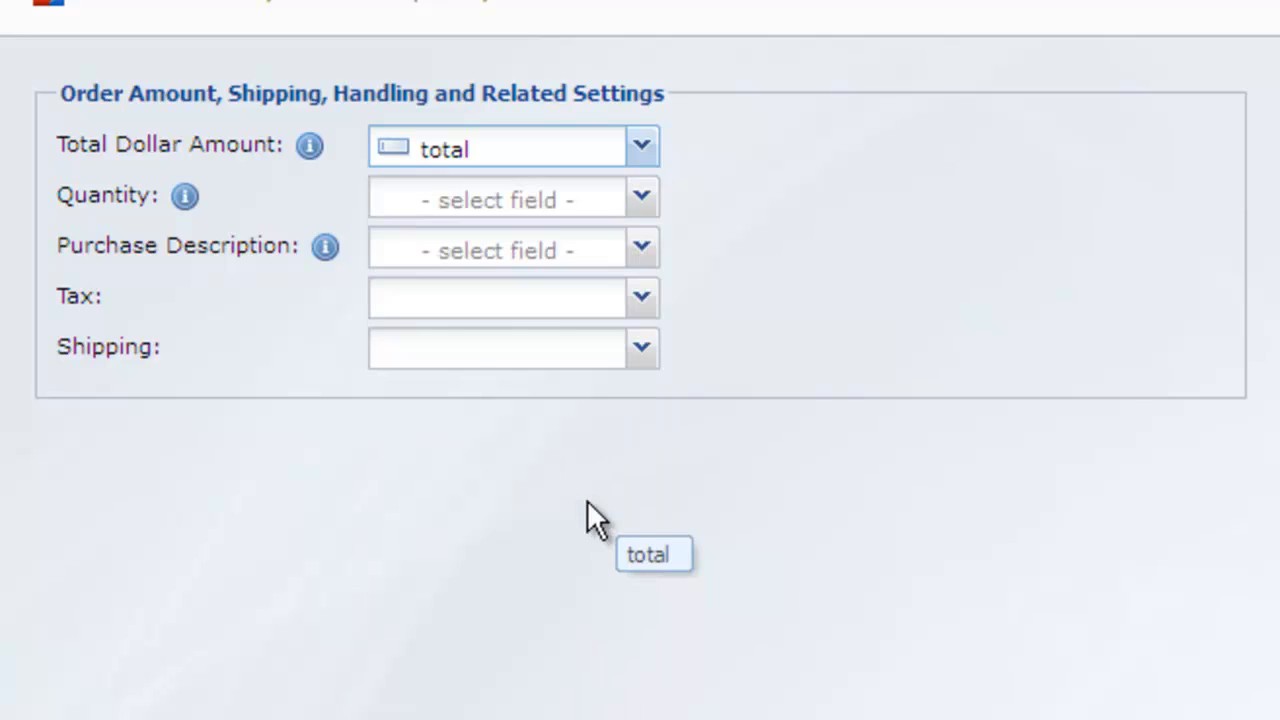
click(512, 198)
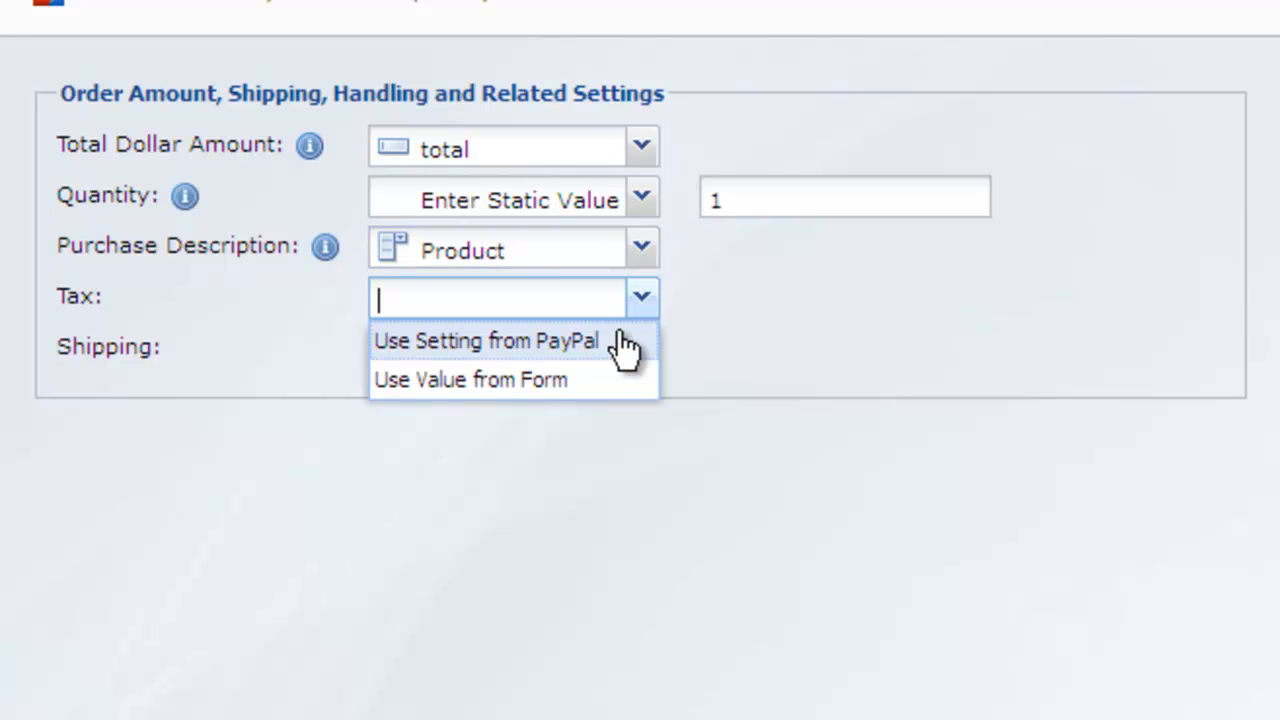
click(486, 340)
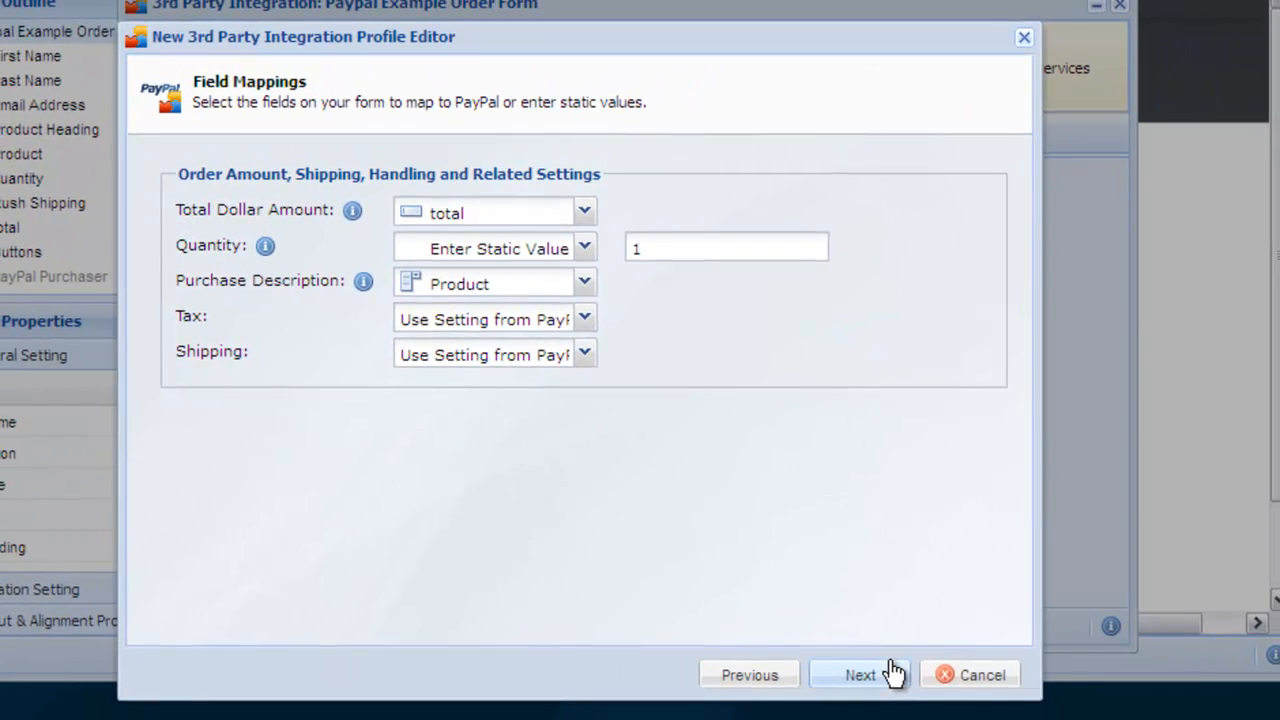
click(860, 676)
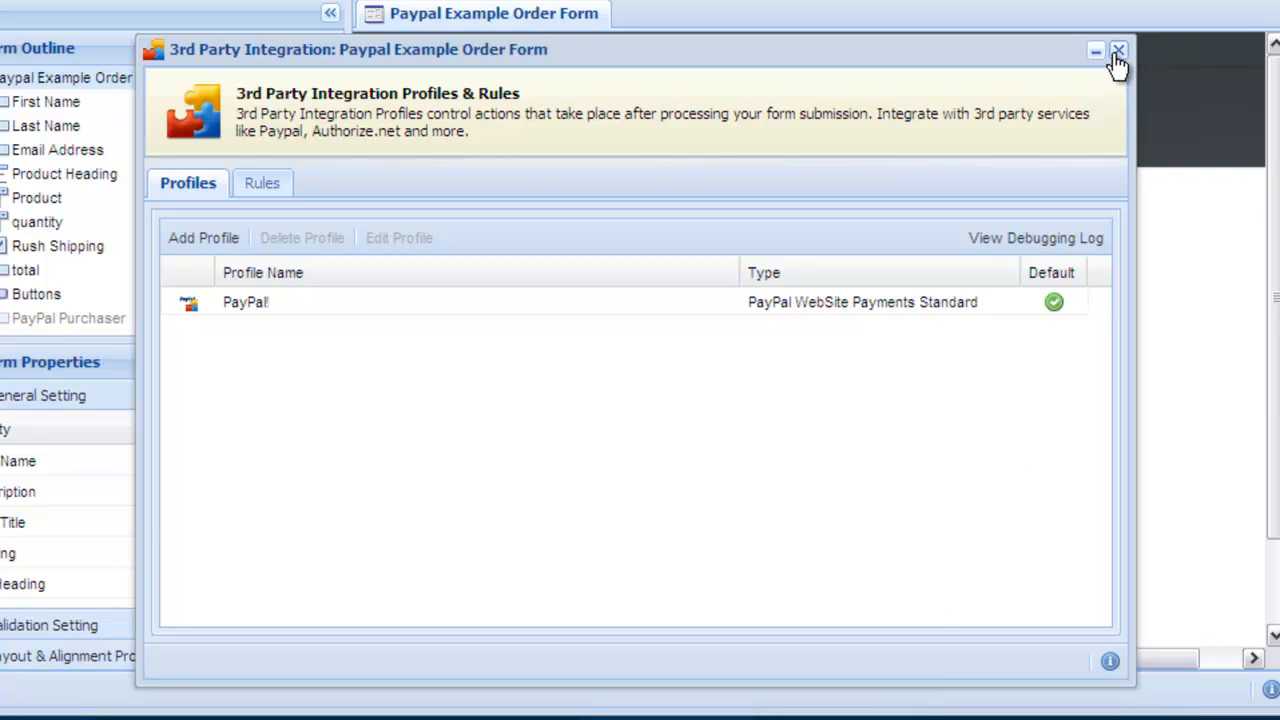
Launch the live form in a new window and submit a one Full Size Banner order for $150.00
click(1118, 50)
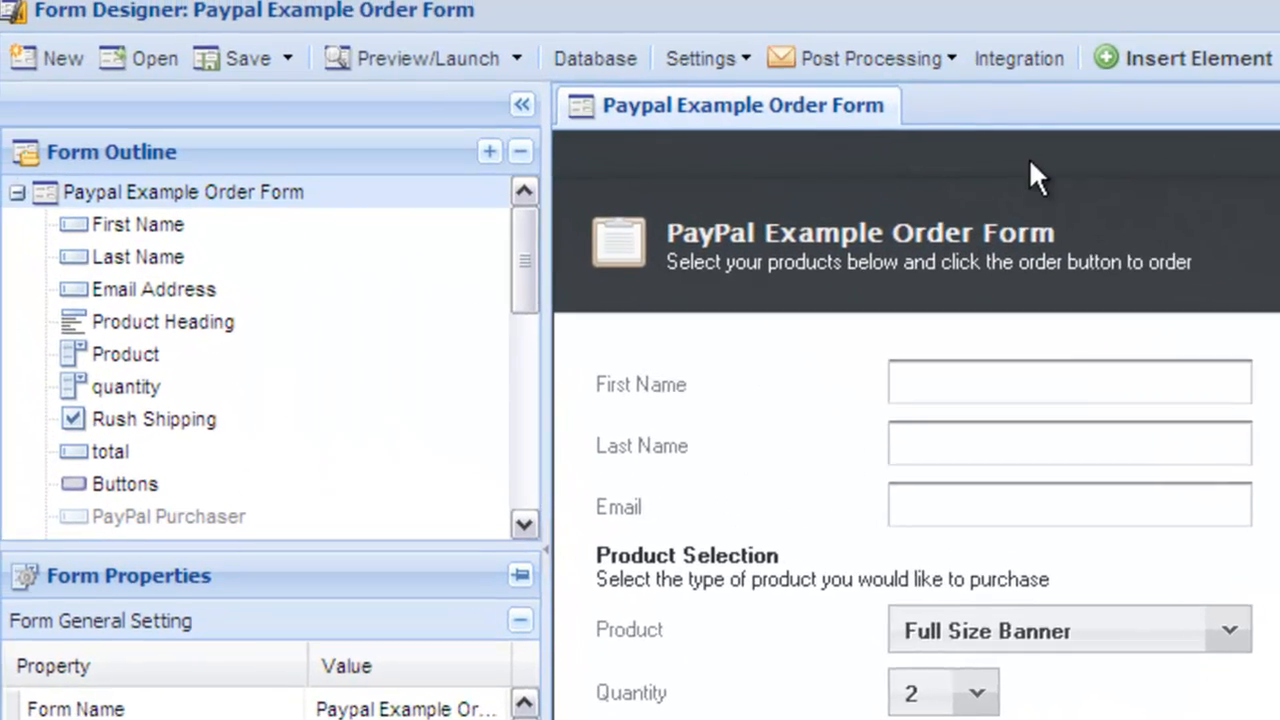
click(424, 58)
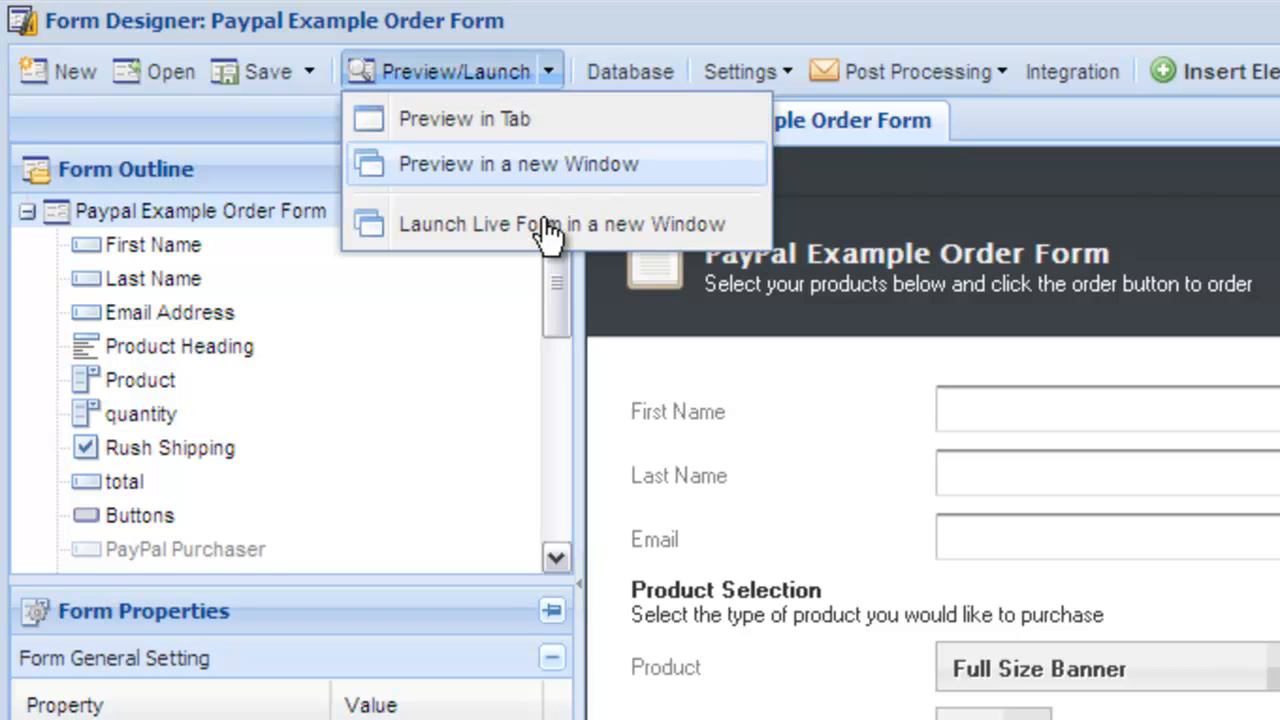
click(560, 224)
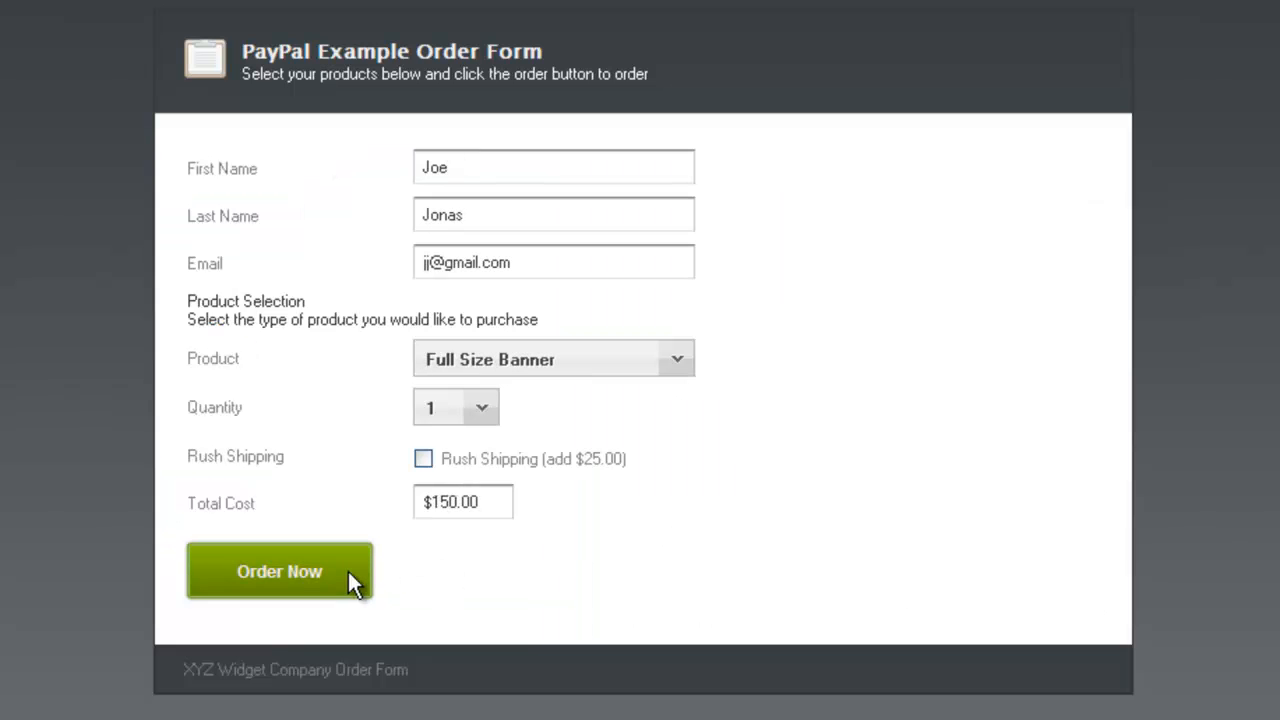
click(280, 572)
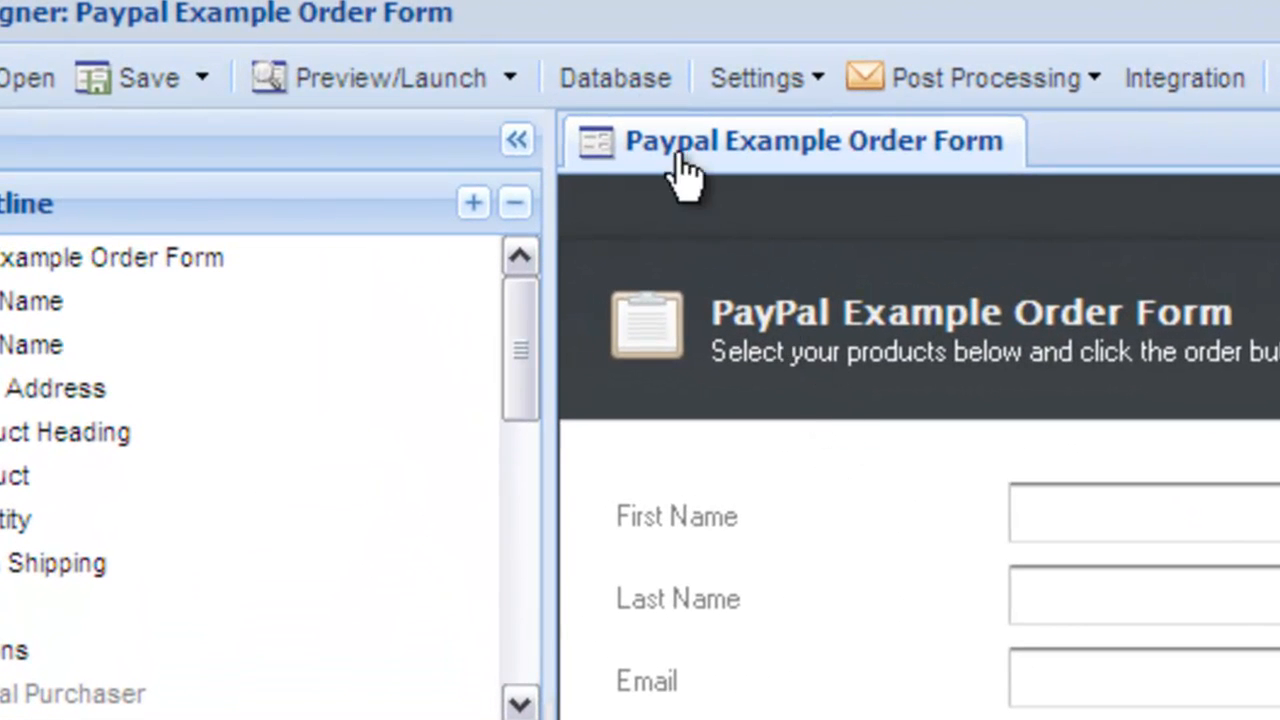
Review Joe Jonas's submission in the form database, including the $150.00 total and quantity 1
click(614, 76)
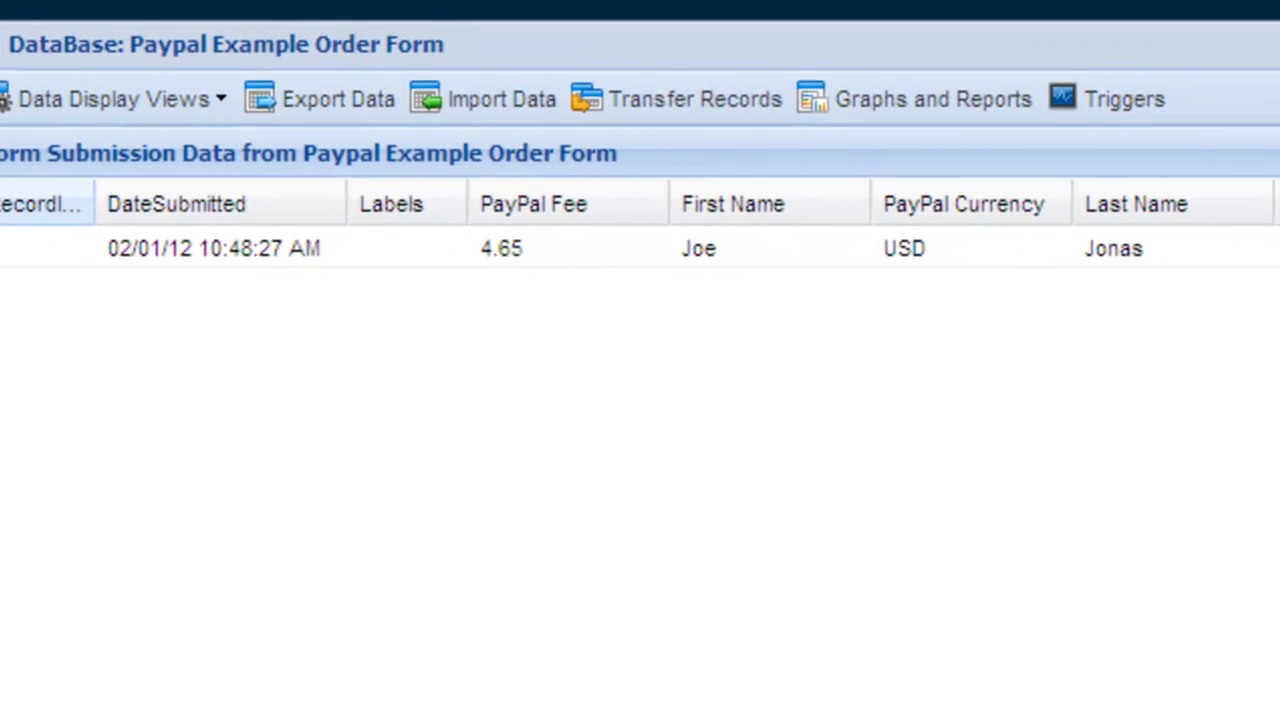
scroll(right, 3)
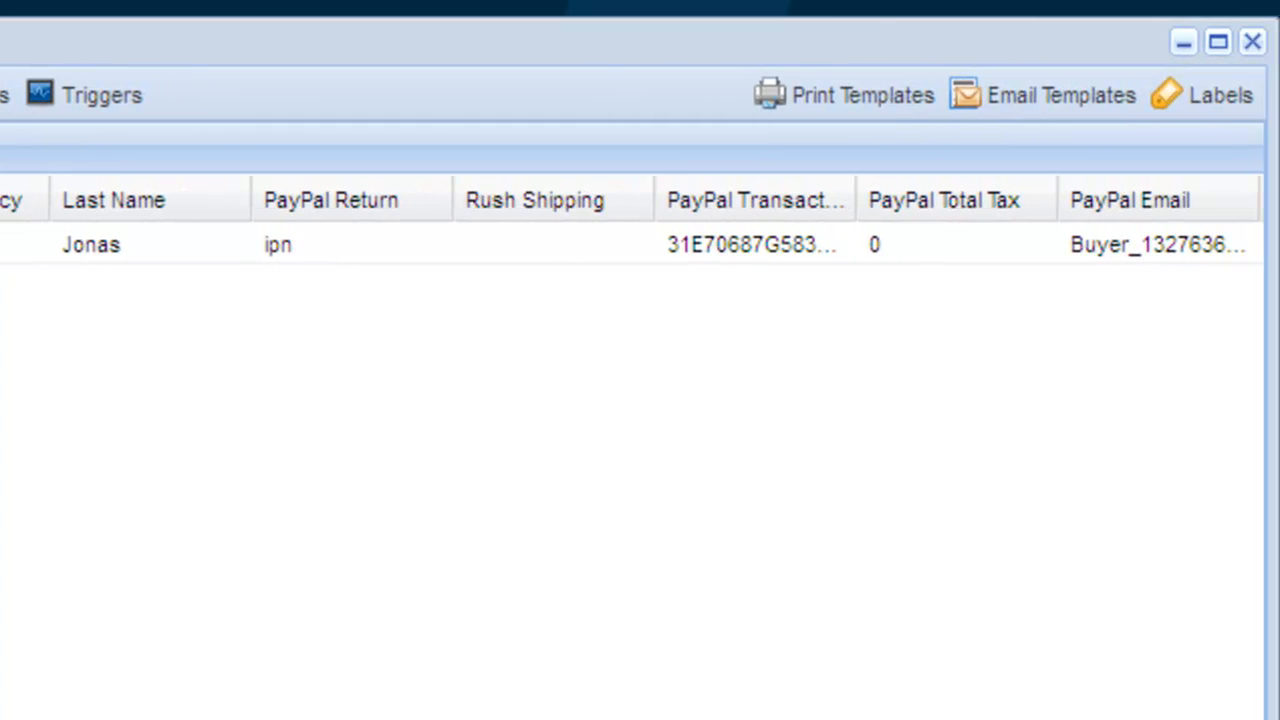
scroll(right, 3)
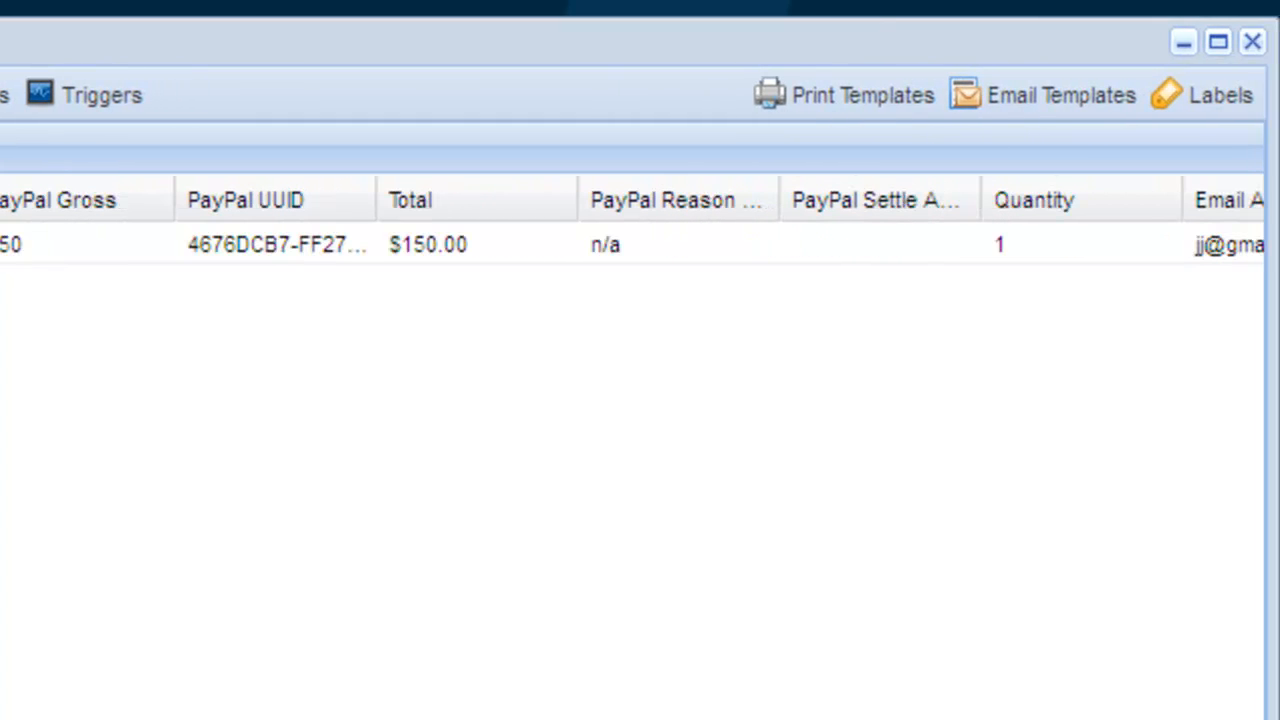